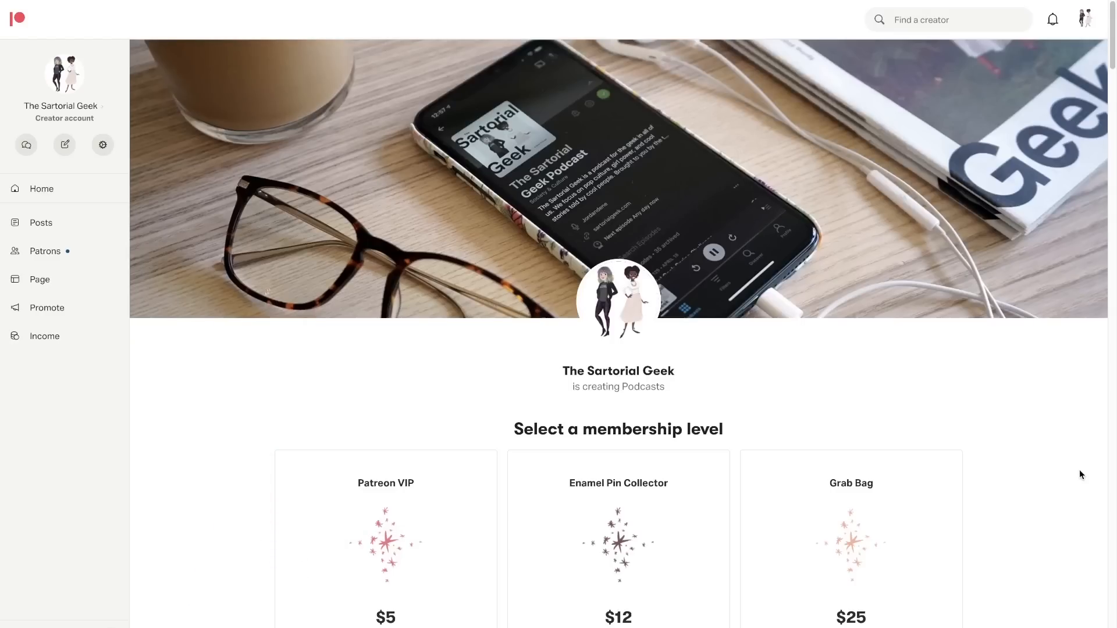
Search templates for 'patreon banner' and start from the yellow Mellow Founder template.
{"action": "scroll", "scroll_direction": "down", "scroll_amount": 3}
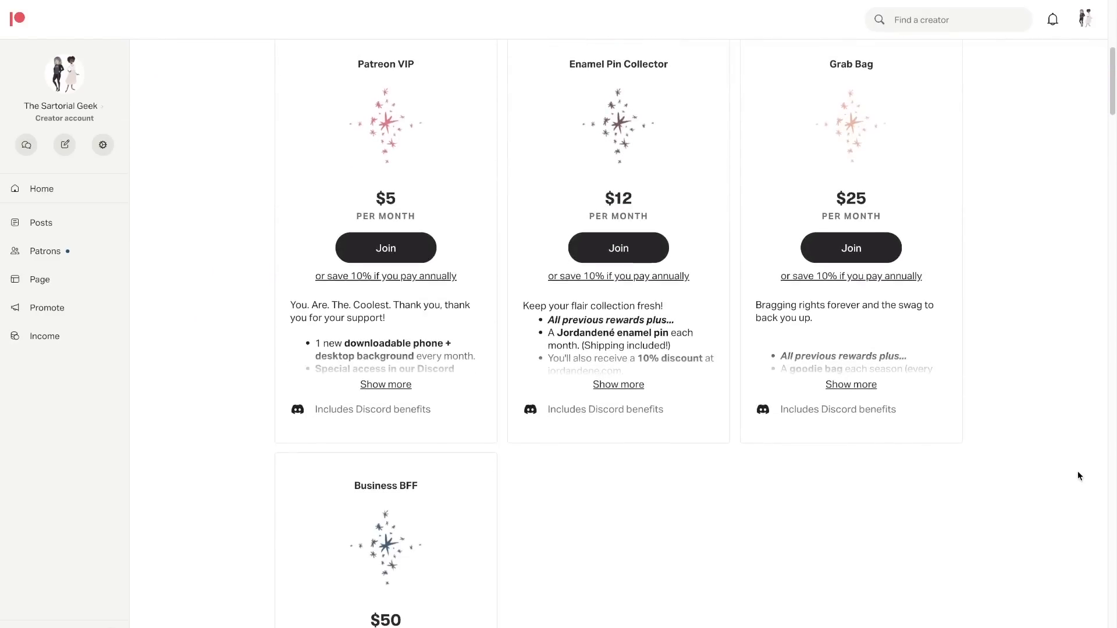
{"action": "scroll", "scroll_direction": "down", "scroll_amount": 3}
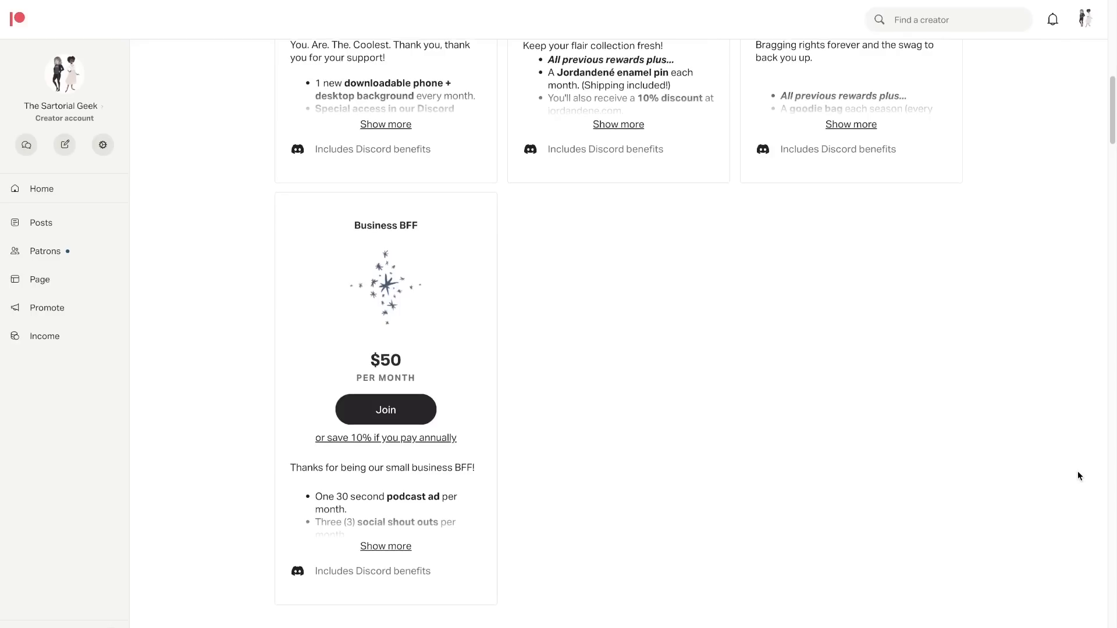
{"action": "scroll", "scroll_direction": "down", "scroll_amount": 3}
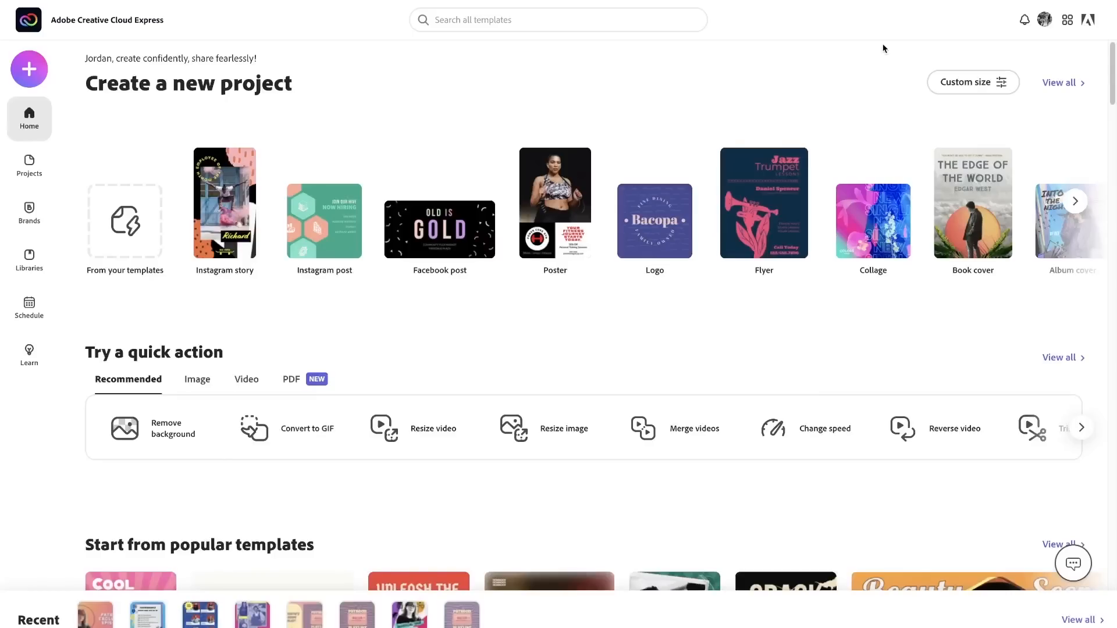
{"action": "type", "text": "p"}
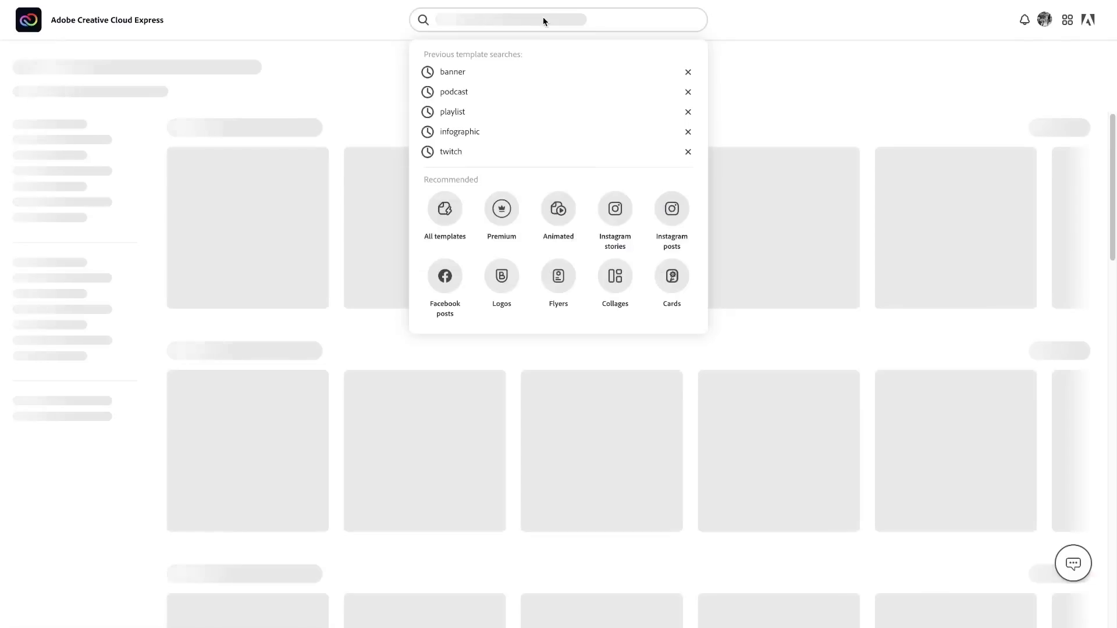
{"action": "mouse_move", "coordinate": [749, 30]}
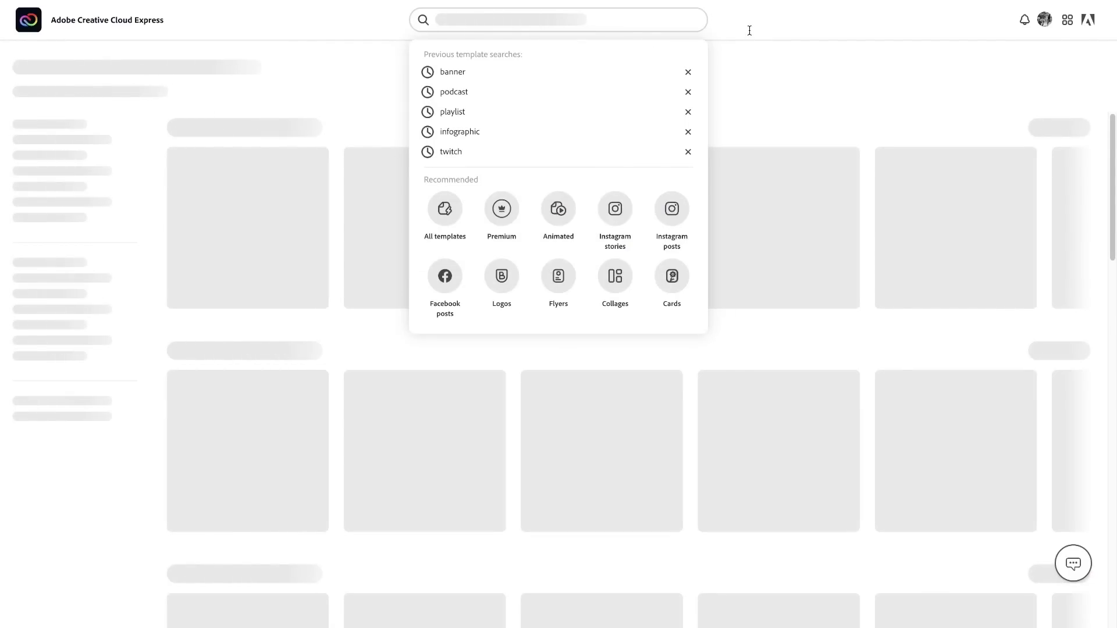
{"action": "type", "text": "patreon banner"}
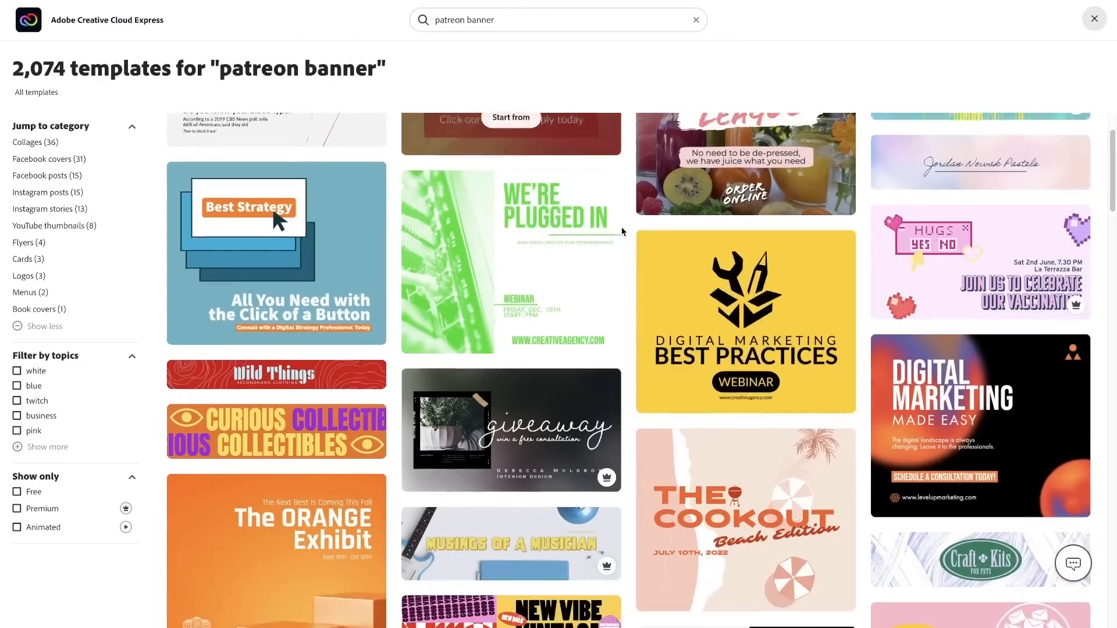
{"action": "scroll", "scroll_direction": "down", "scroll_amount": 3}
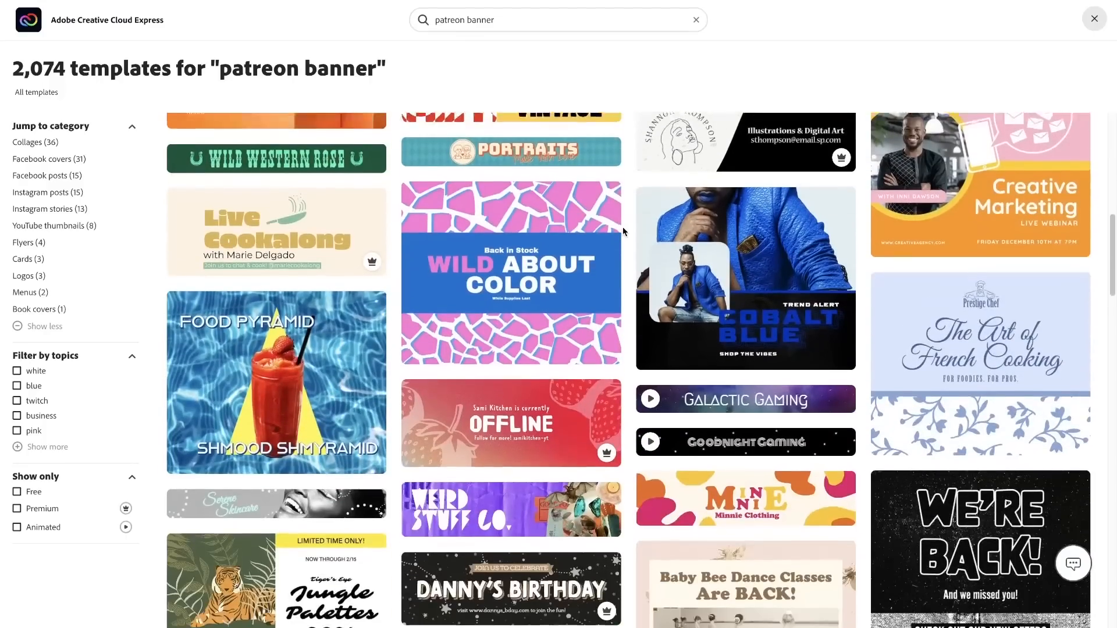
{"action": "scroll", "scroll_direction": "down", "scroll_amount": 3}
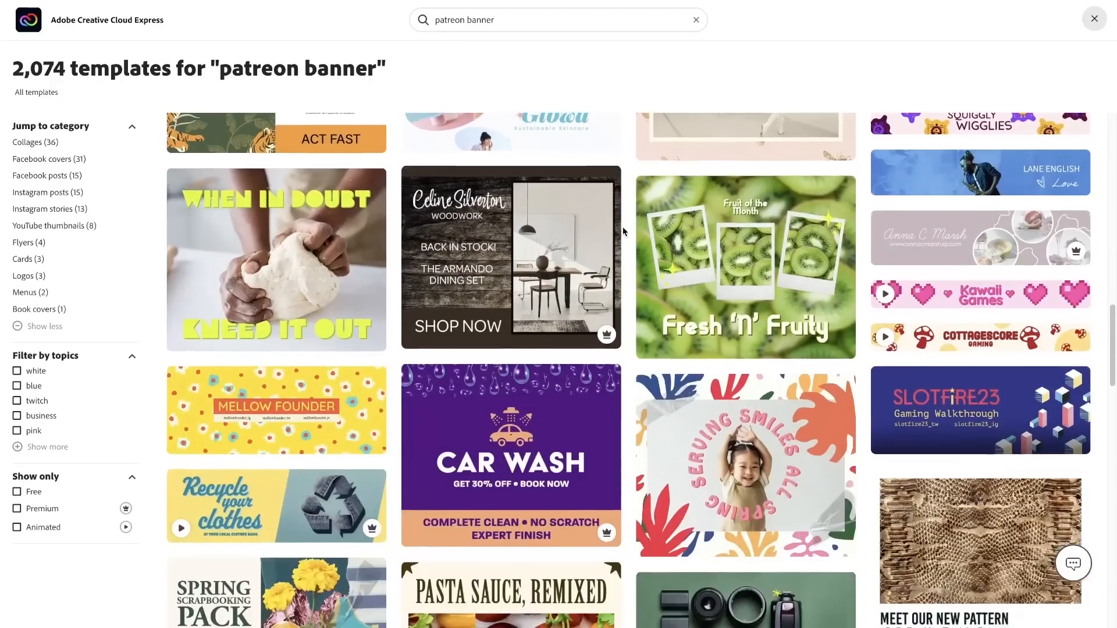
{"action": "scroll", "scroll_direction": "down", "scroll_amount": 3}
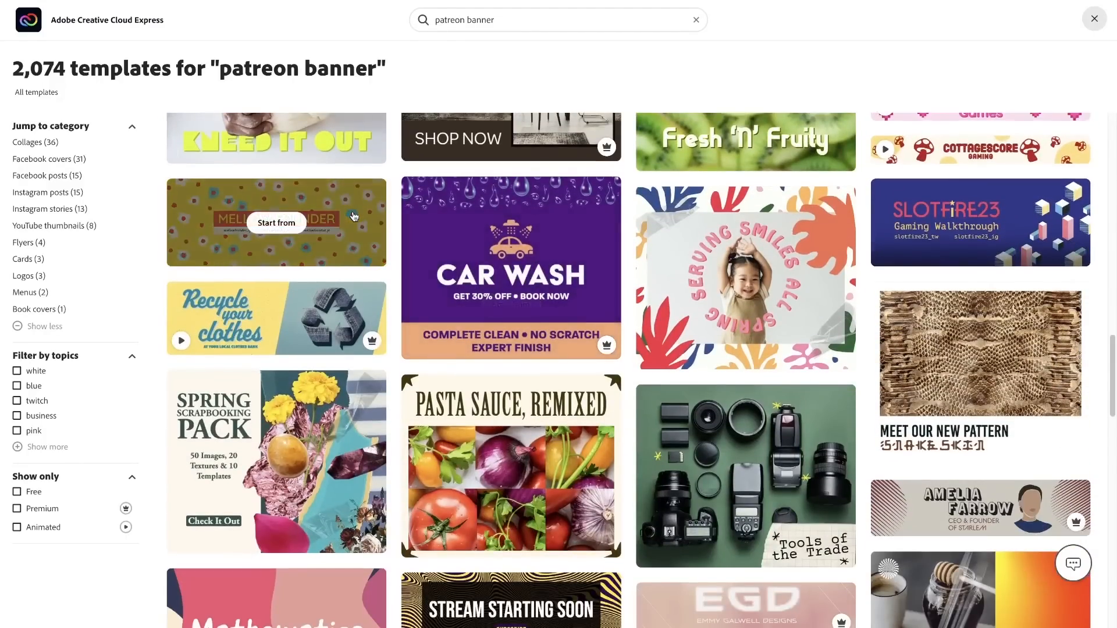
{"action": "left_click", "coordinate": [276, 222]}
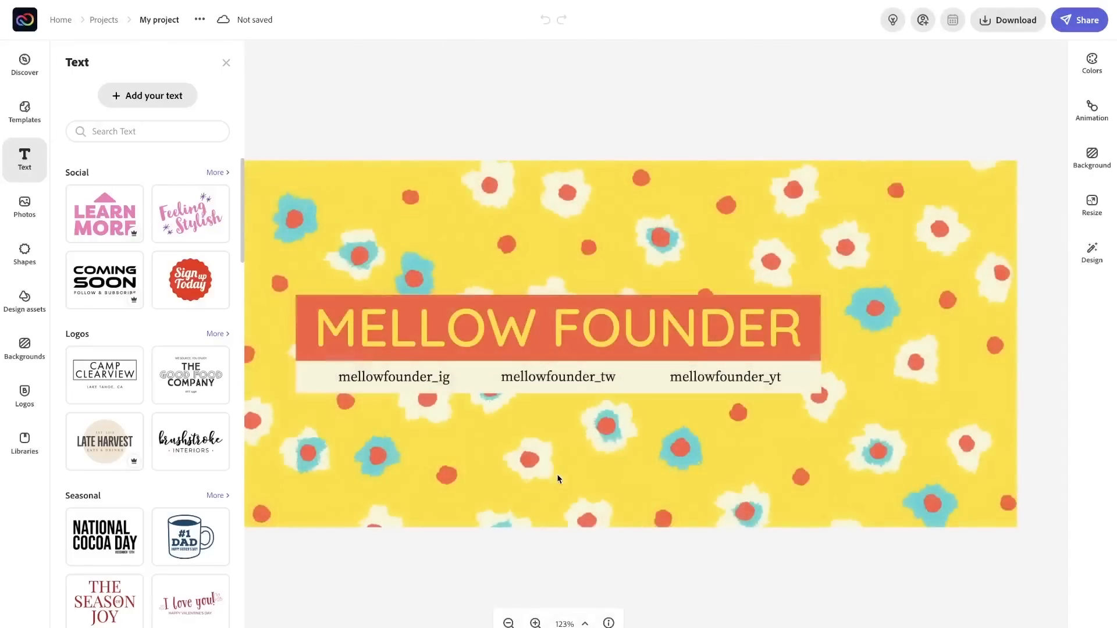
Resize the banner to a custom 1600 px width with a shorter height.
{"action": "left_click", "coordinate": [1091, 205]}
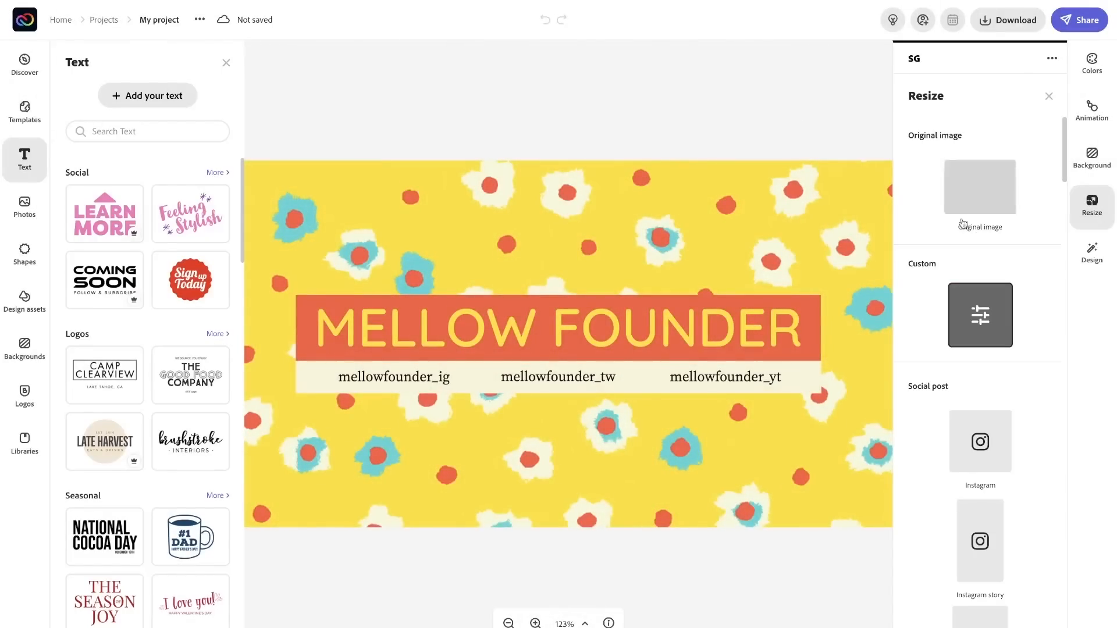
{"action": "left_click", "coordinate": [980, 314]}
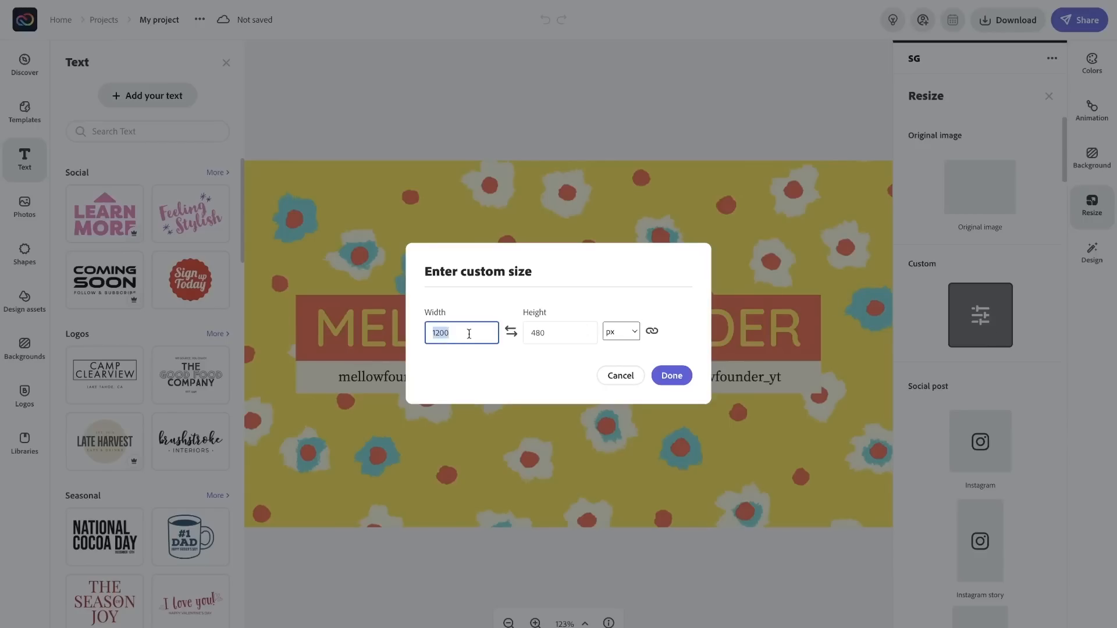
{"action": "left_click", "coordinate": [560, 332]}
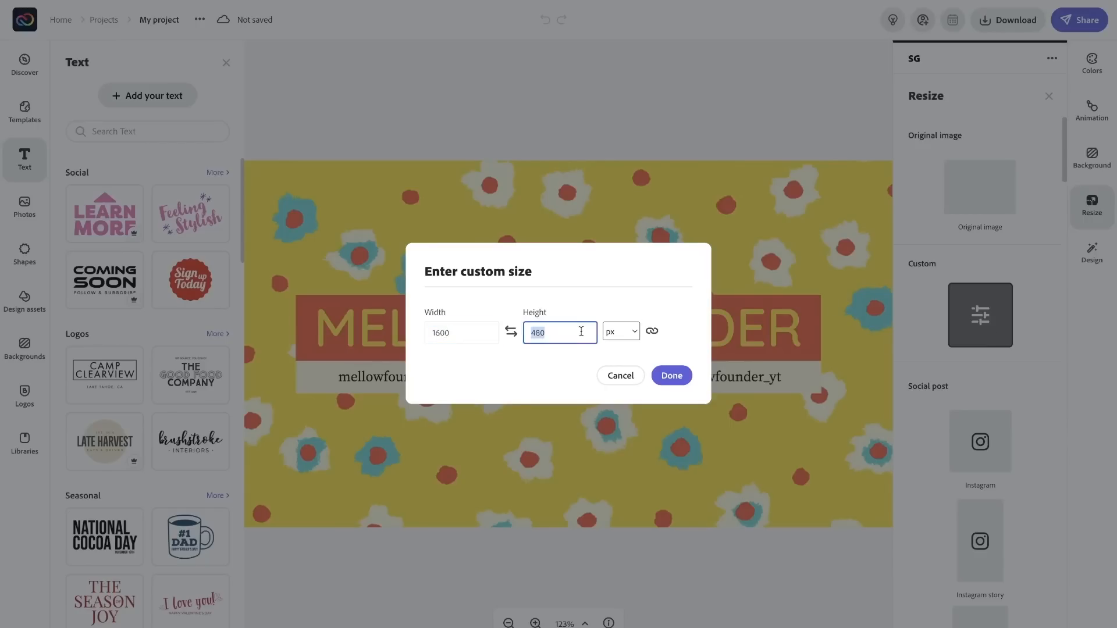
{"action": "left_click", "coordinate": [671, 375]}
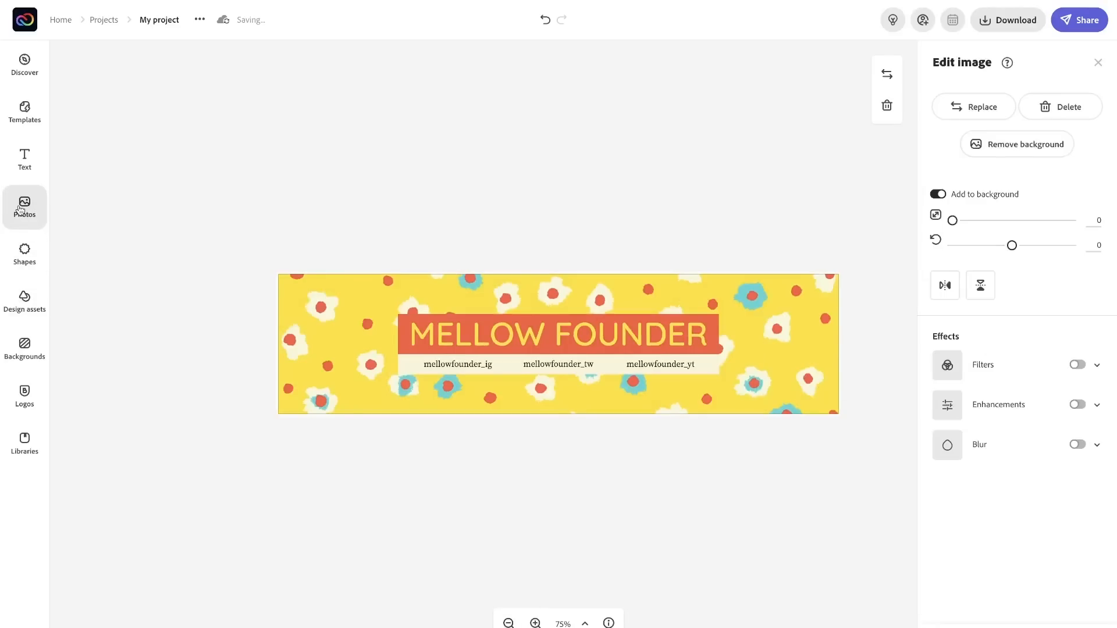
Upload sartorial-geek-box-pattern_crop.jpg and make it the banner background.
{"action": "left_click", "coordinate": [24, 204]}
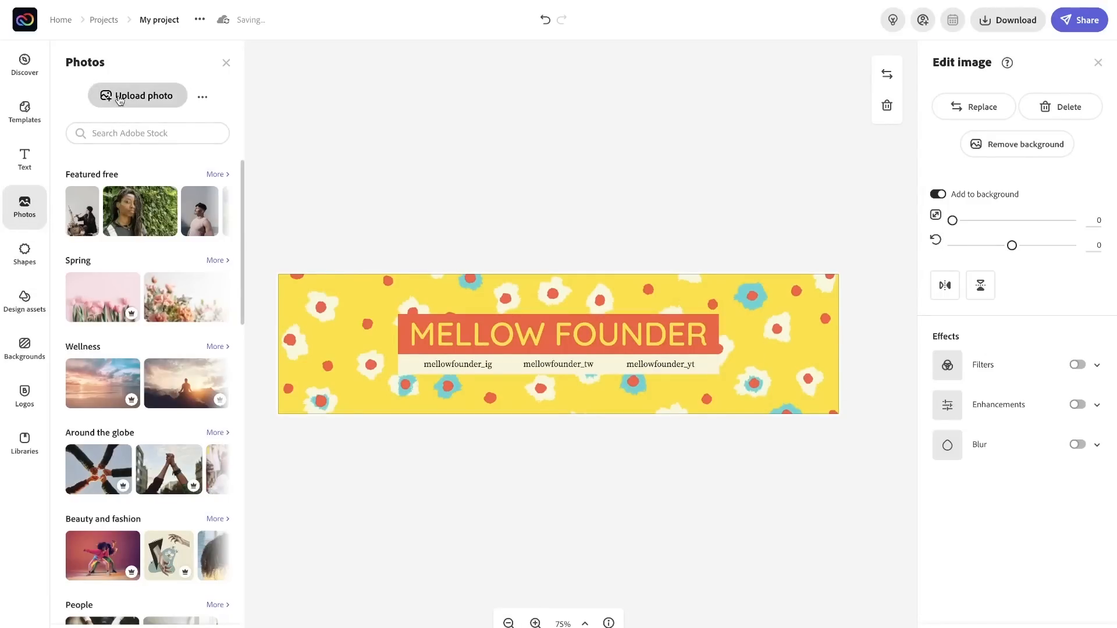
{"action": "left_click", "coordinate": [138, 96]}
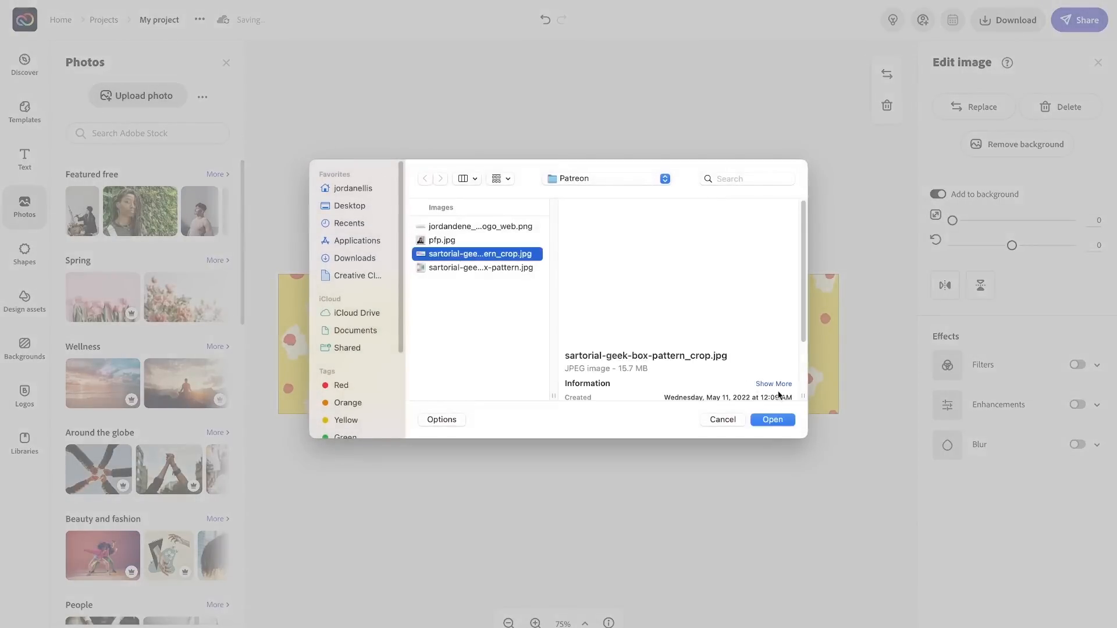
{"action": "left_click", "coordinate": [773, 419]}
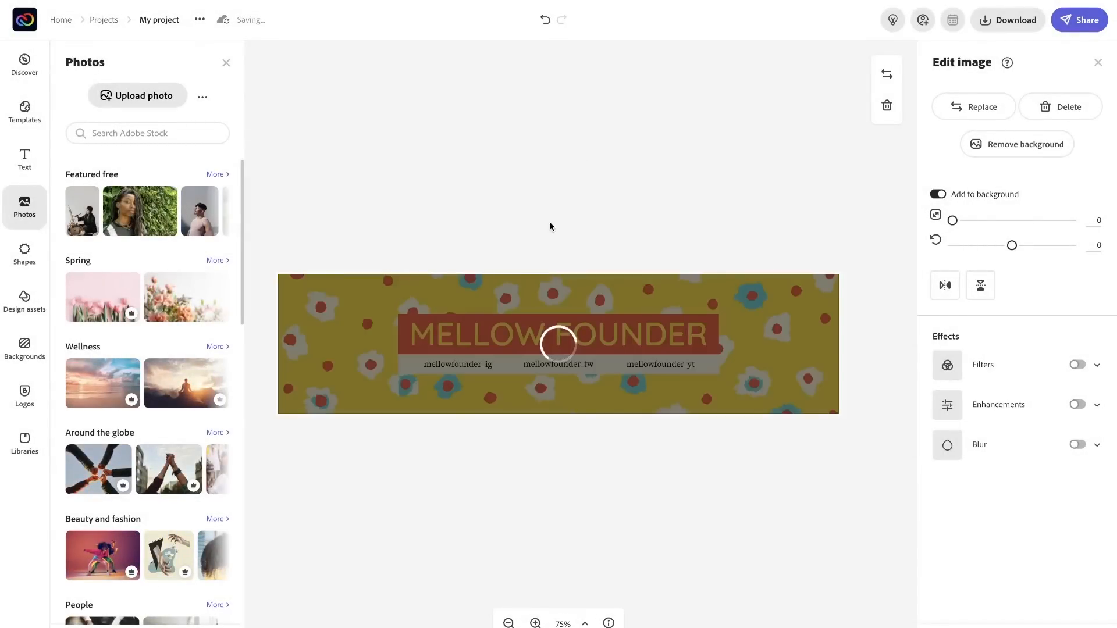
{"action": "mouse_move", "coordinate": [556, 277]}
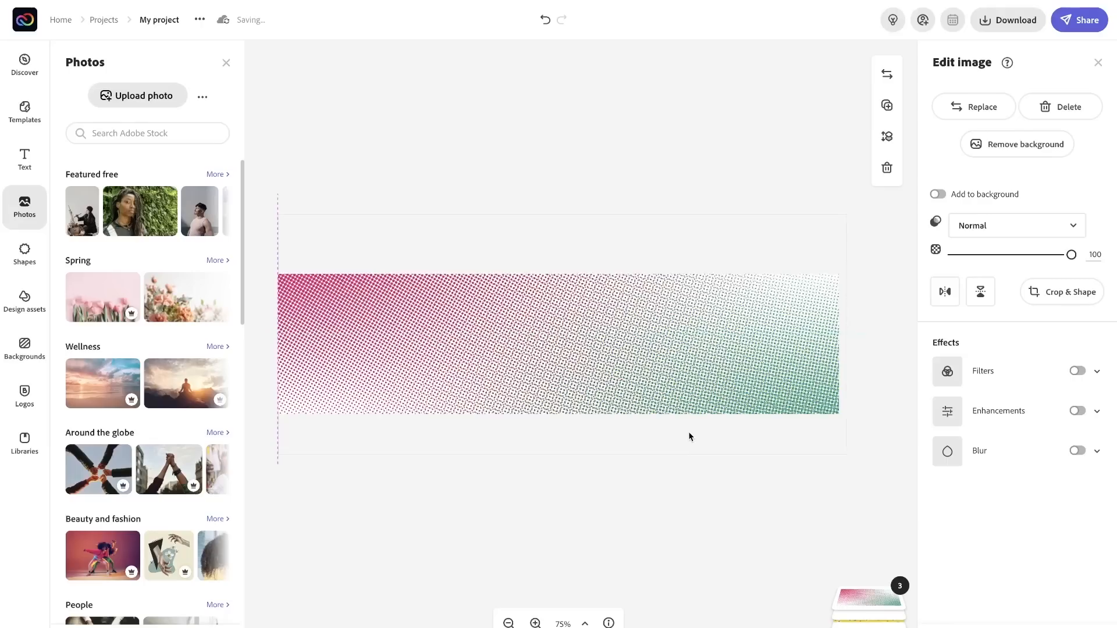
{"action": "left_click", "coordinate": [555, 350]}
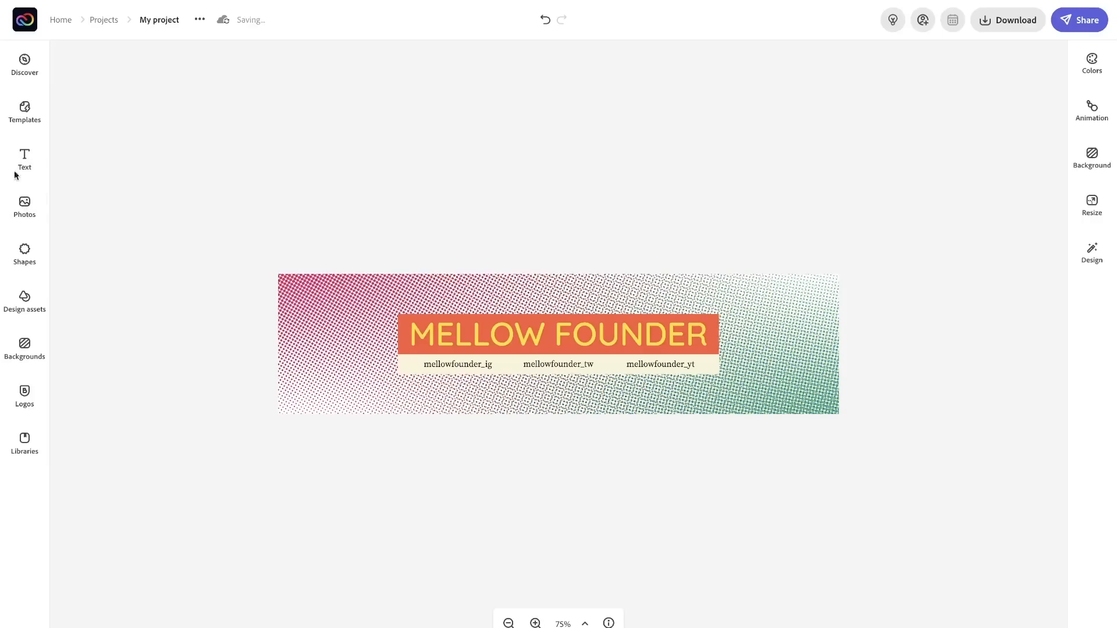
Add a square, stretch it across the banner middle, and fill it light grey.
{"action": "left_click", "coordinate": [24, 252]}
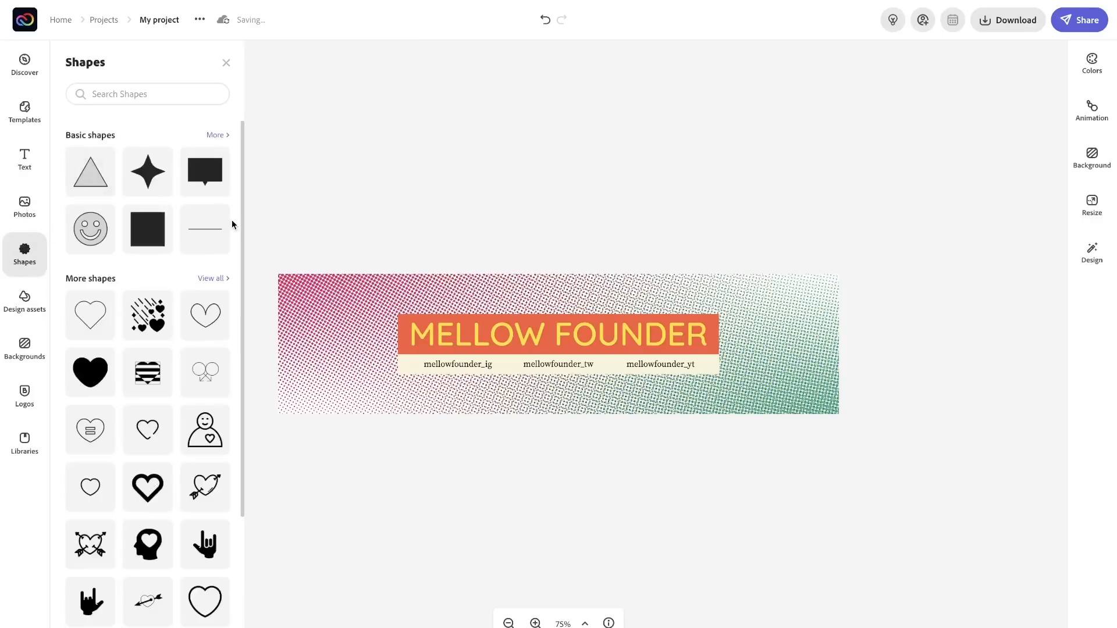
{"action": "left_click", "coordinate": [148, 228]}
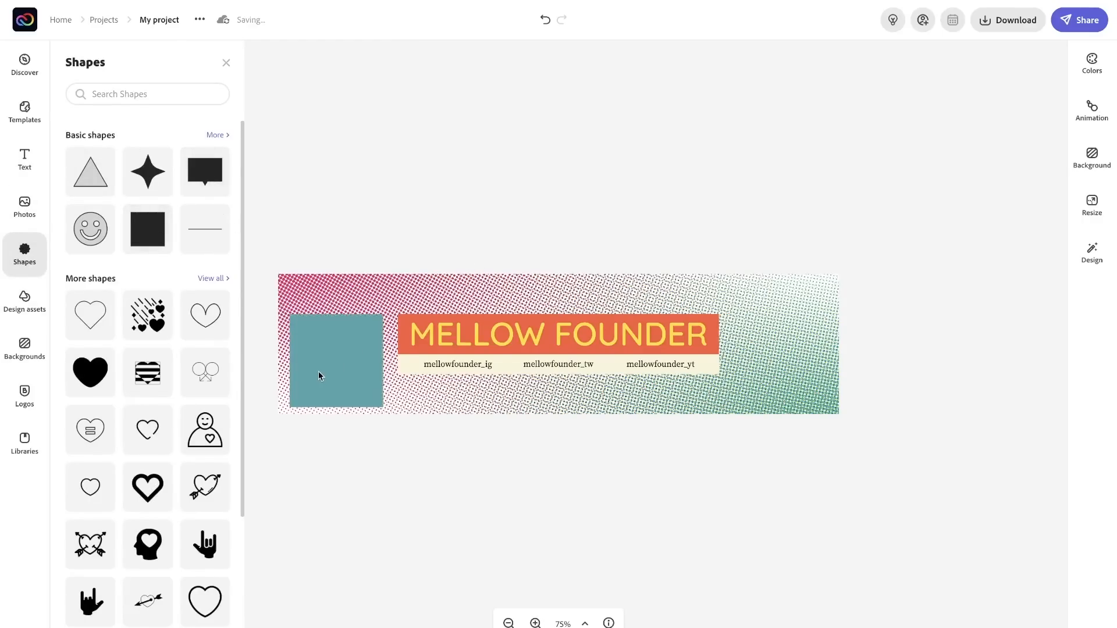
{"action": "left_click", "coordinate": [320, 375]}
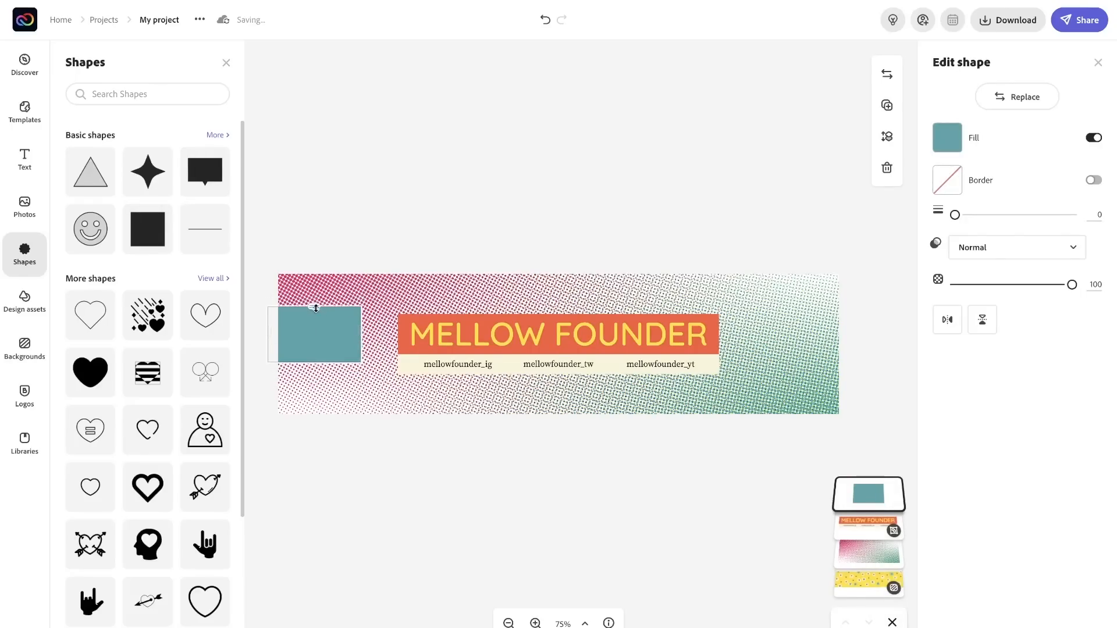
{"action": "left_click_drag", "start_coordinate": [362, 335], "coordinate": [669, 335]}
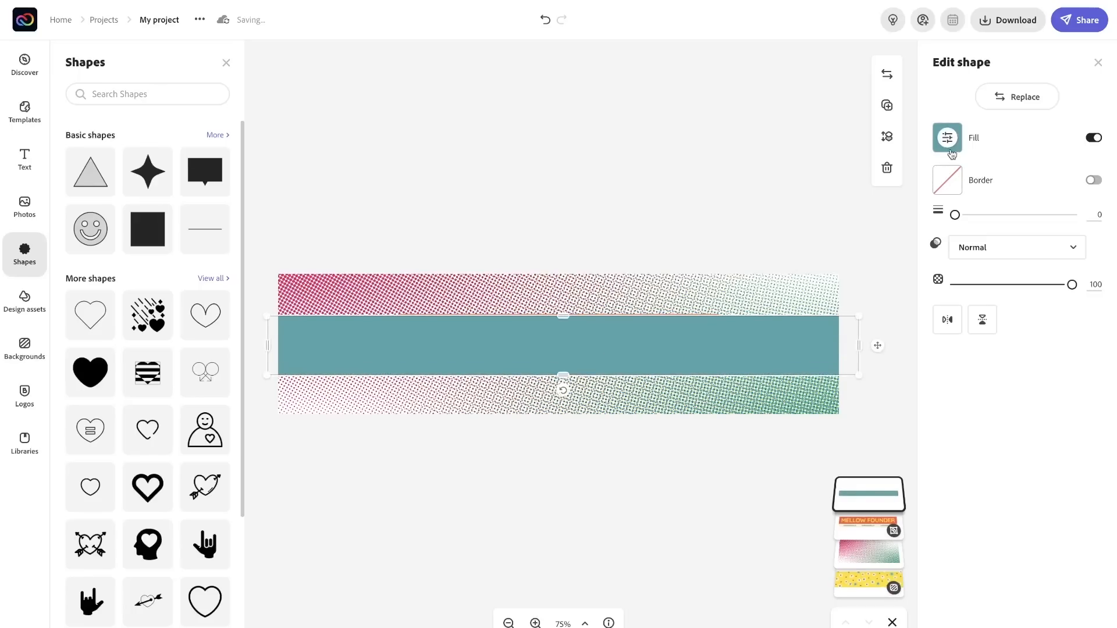
{"action": "left_click", "coordinate": [947, 137]}
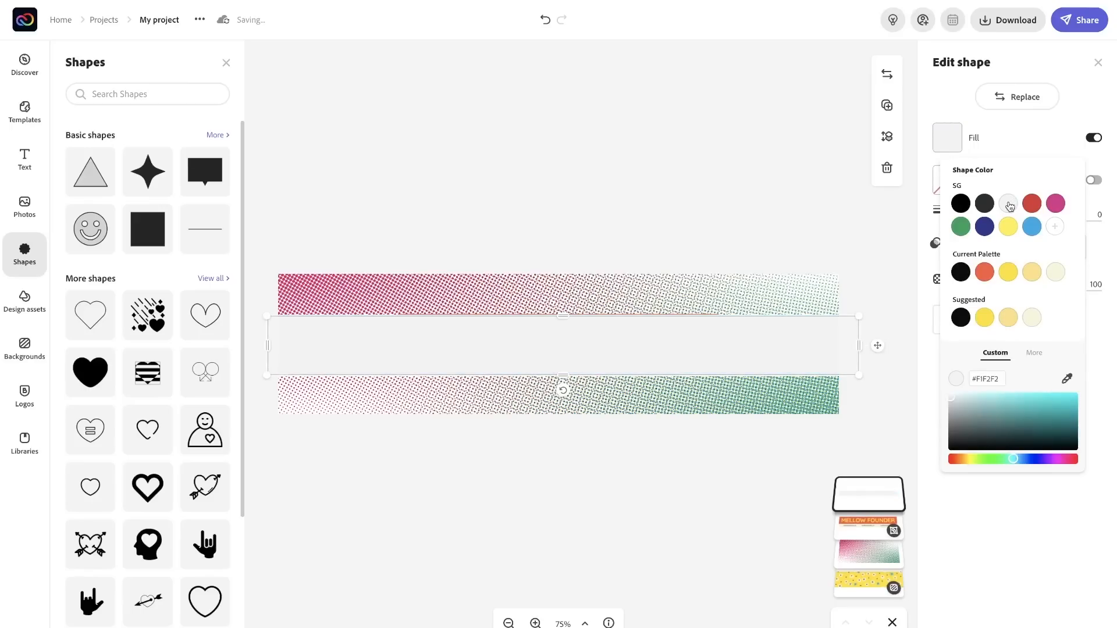
{"action": "mouse_move", "coordinate": [720, 225]}
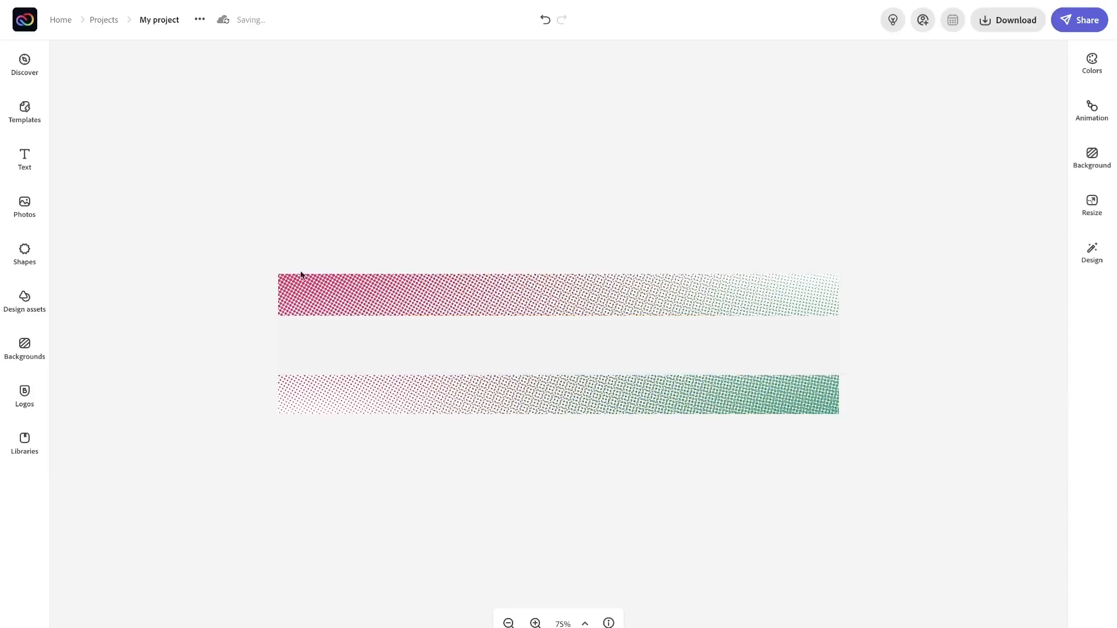
Upload 'The Sartorial Geek' wordmark onto the grey band, then return to the Express home screen.
{"action": "left_click", "coordinate": [24, 204]}
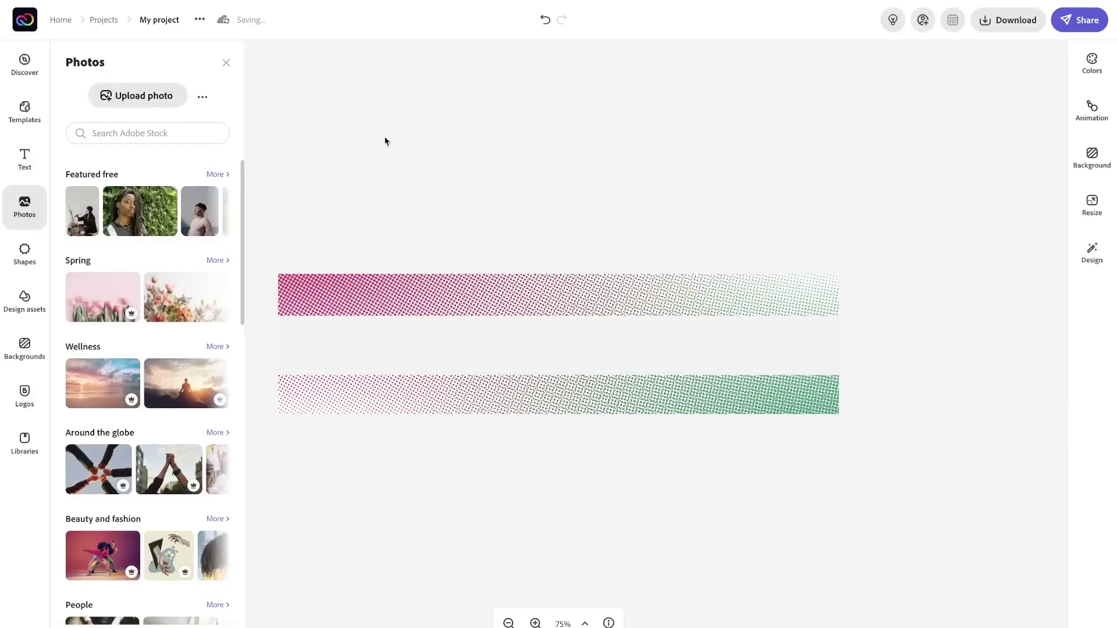
{"action": "left_click", "coordinate": [138, 95]}
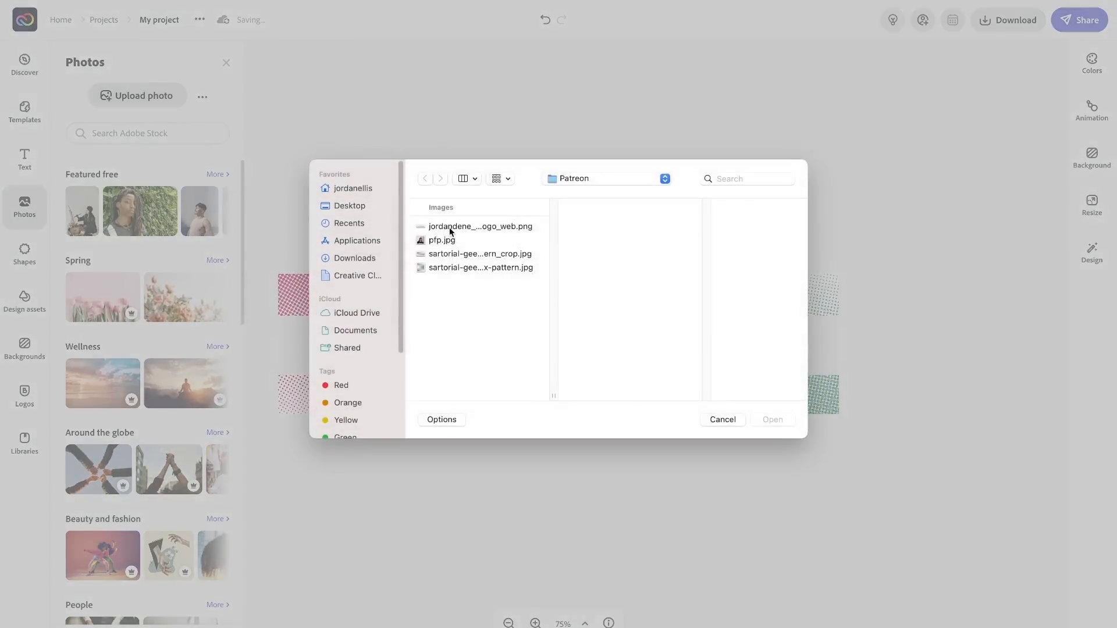
{"action": "left_click", "coordinate": [723, 419]}
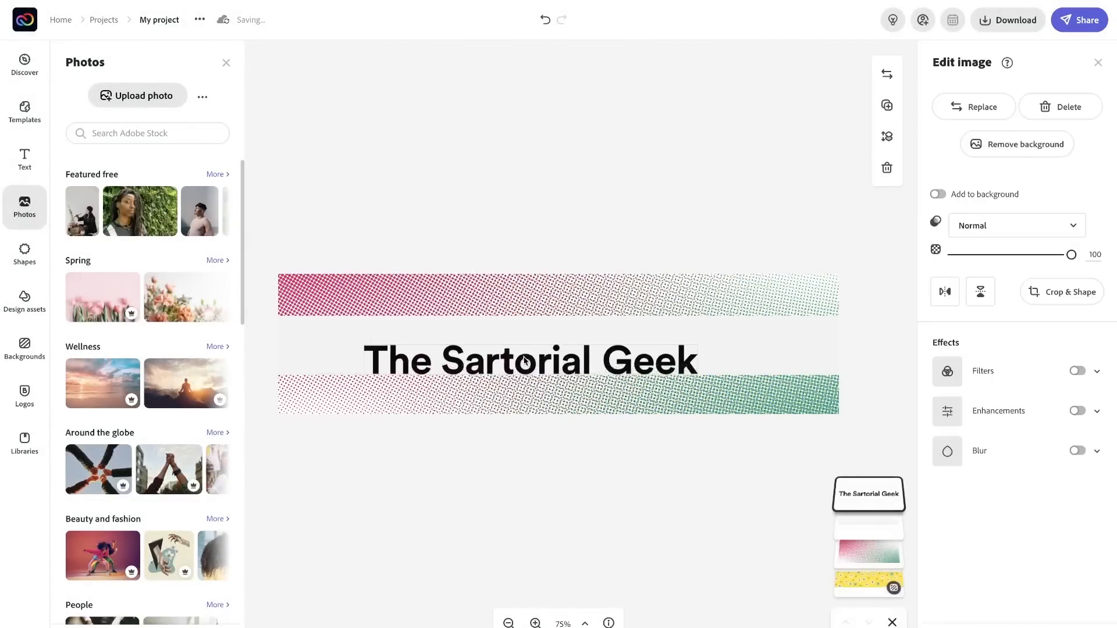
{"action": "left_click", "coordinate": [527, 359]}
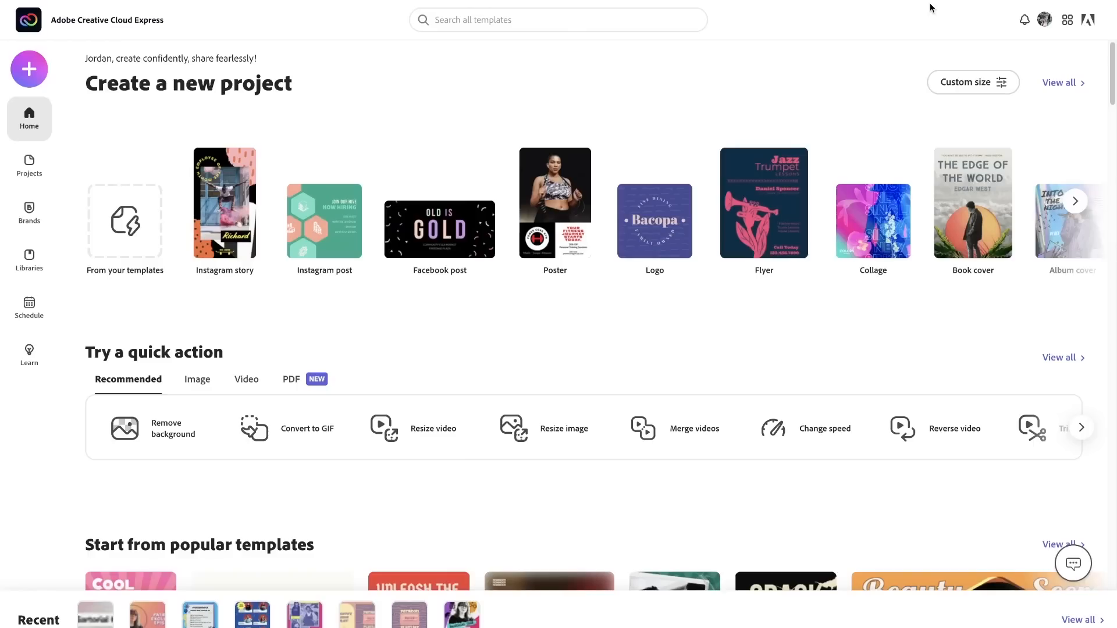
Create a 460×200 px canvas with a brand magenta background from the SG palette.
{"action": "left_click", "coordinate": [973, 81]}
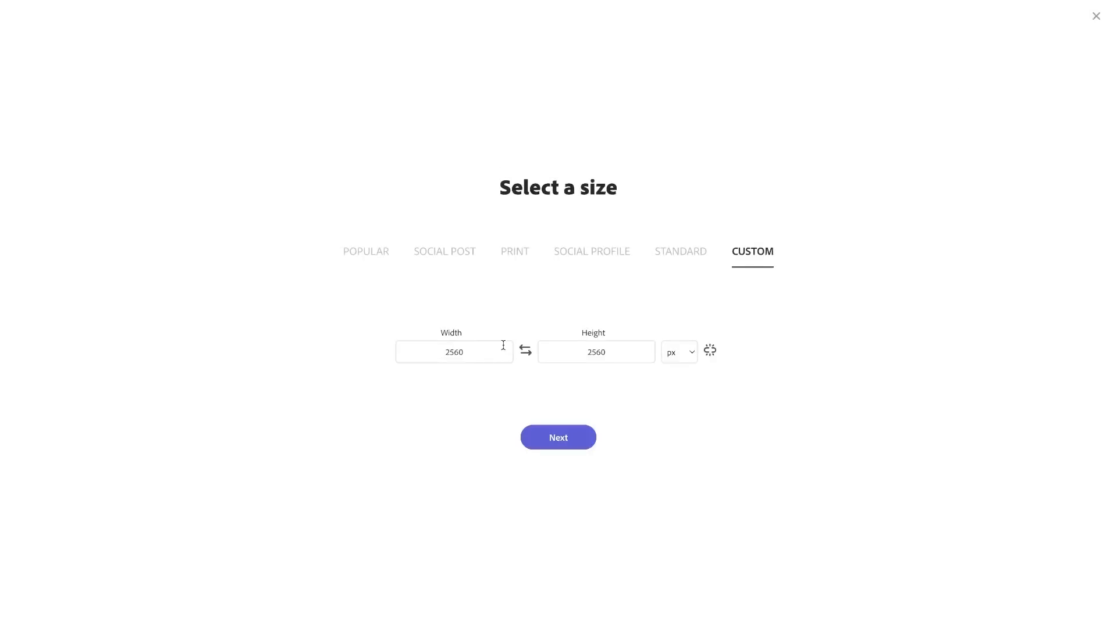
{"action": "type", "text": "460"}
{"action": "type", "text": "200"}
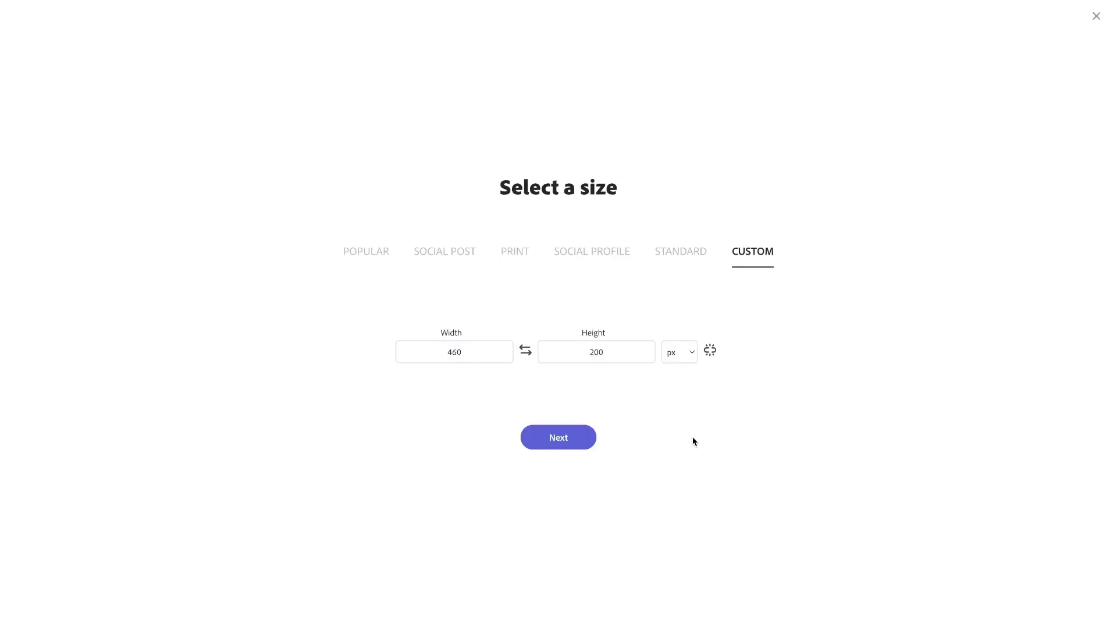
{"action": "left_click", "coordinate": [558, 437]}
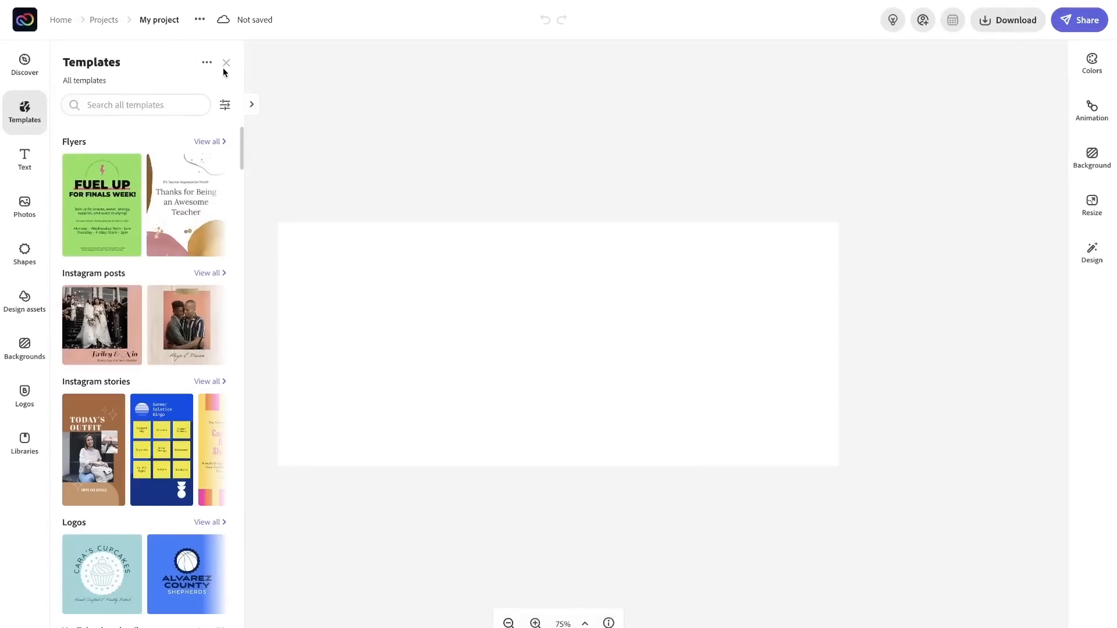
{"action": "left_click", "coordinate": [1092, 157]}
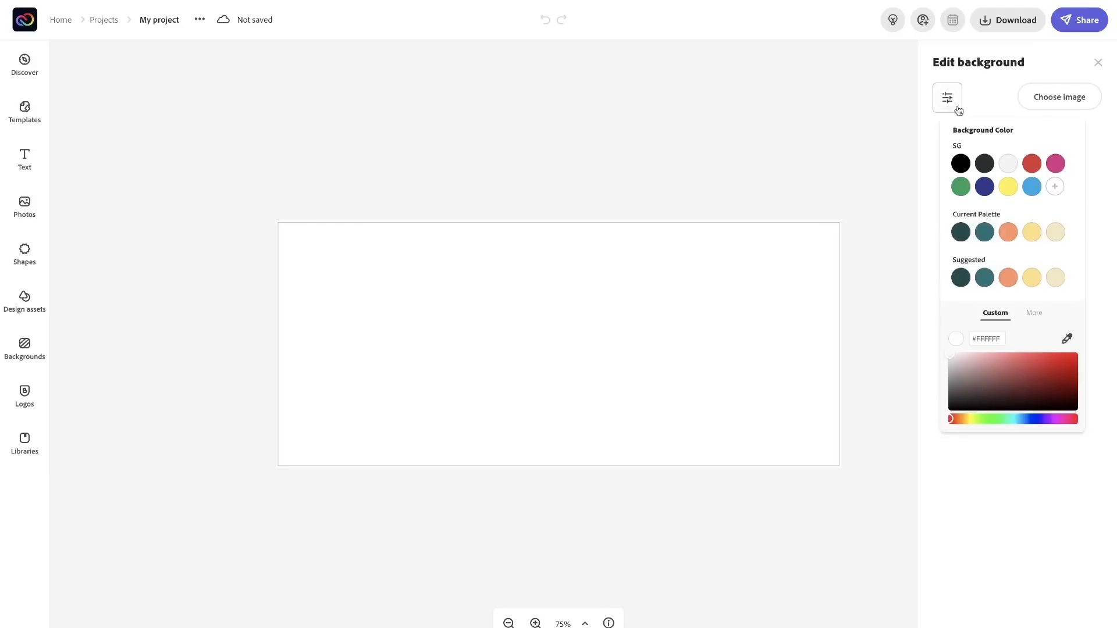
{"action": "left_click", "coordinate": [1054, 164]}
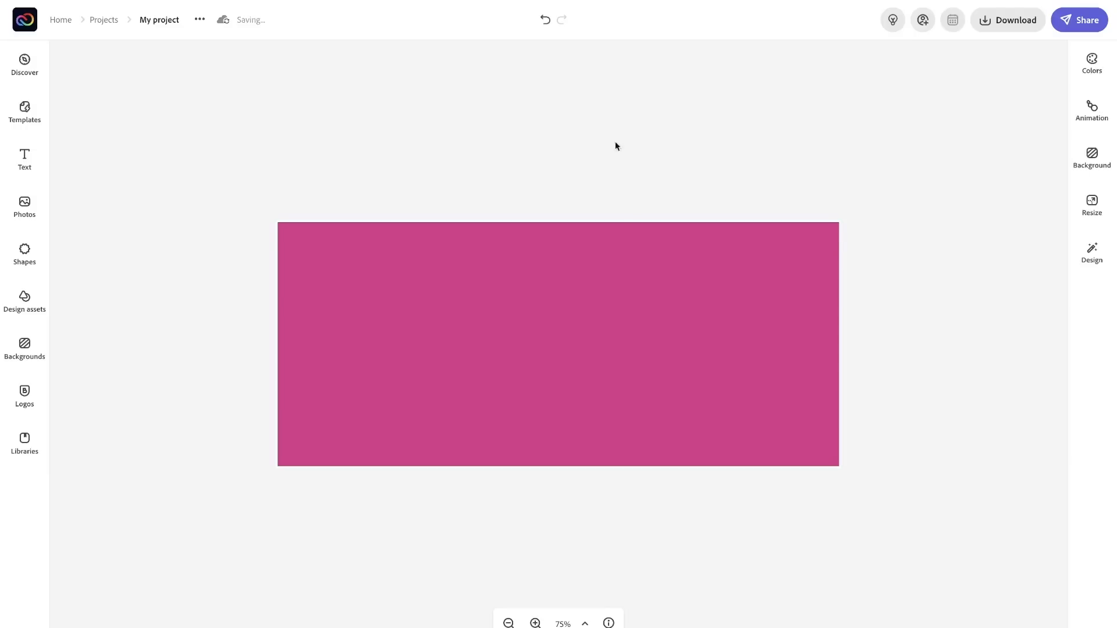
{"action": "left_click", "coordinate": [25, 254]}
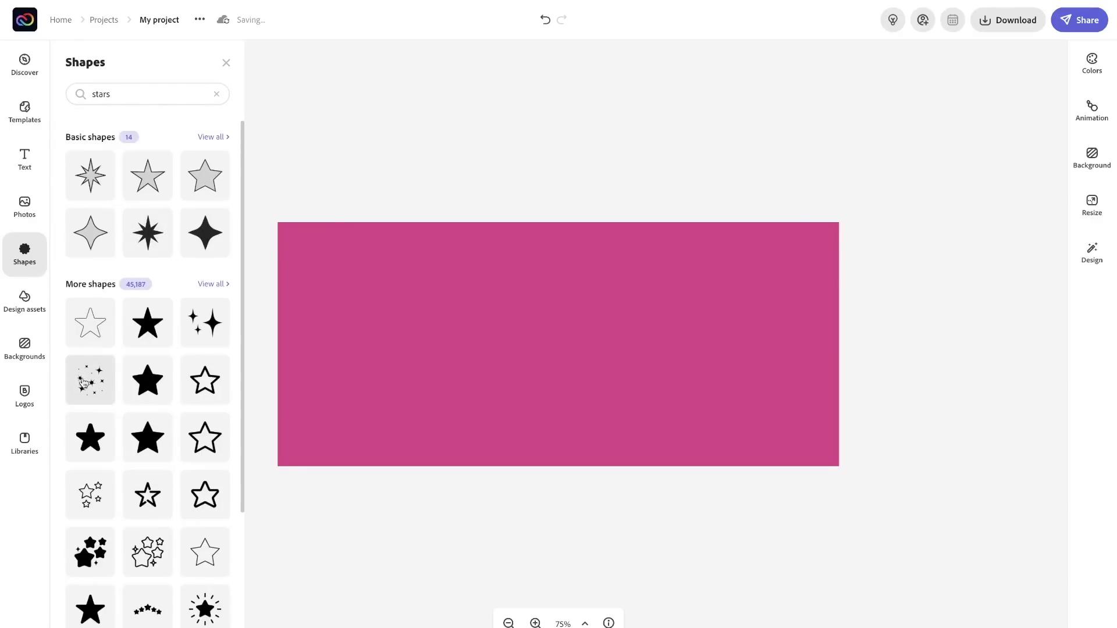
Add a white sparkle-star cluster and duplicate it to the left and right.
{"action": "left_click", "coordinate": [91, 380]}
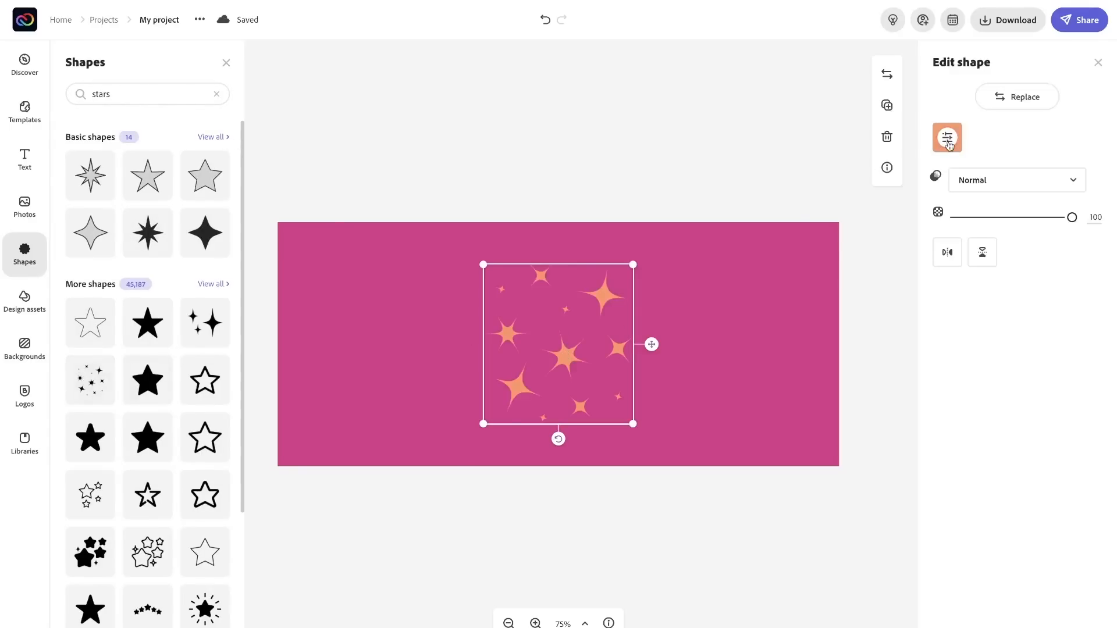
{"action": "left_click", "coordinate": [947, 138]}
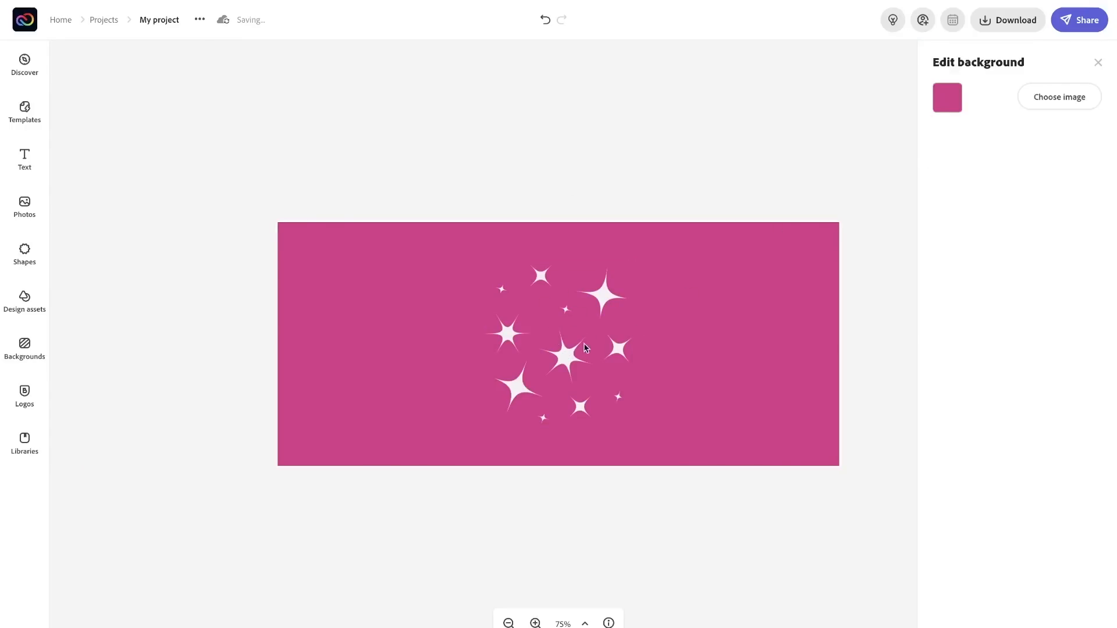
{"action": "left_click", "coordinate": [575, 354]}
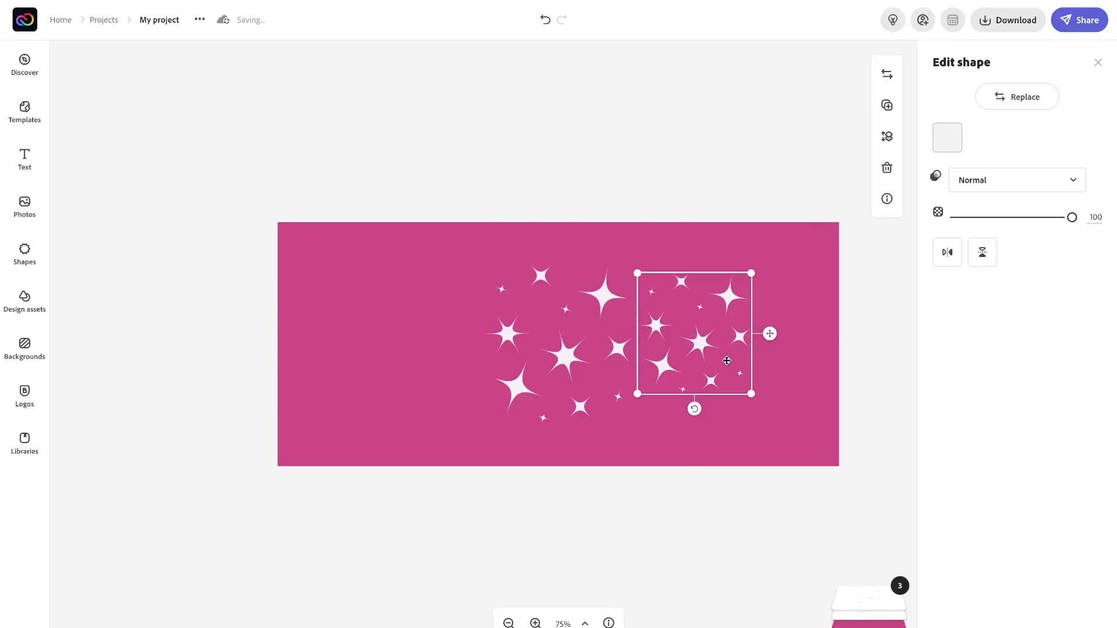
{"action": "left_click", "coordinate": [575, 131]}
{"action": "type", "text": "PatreonTier_2"}
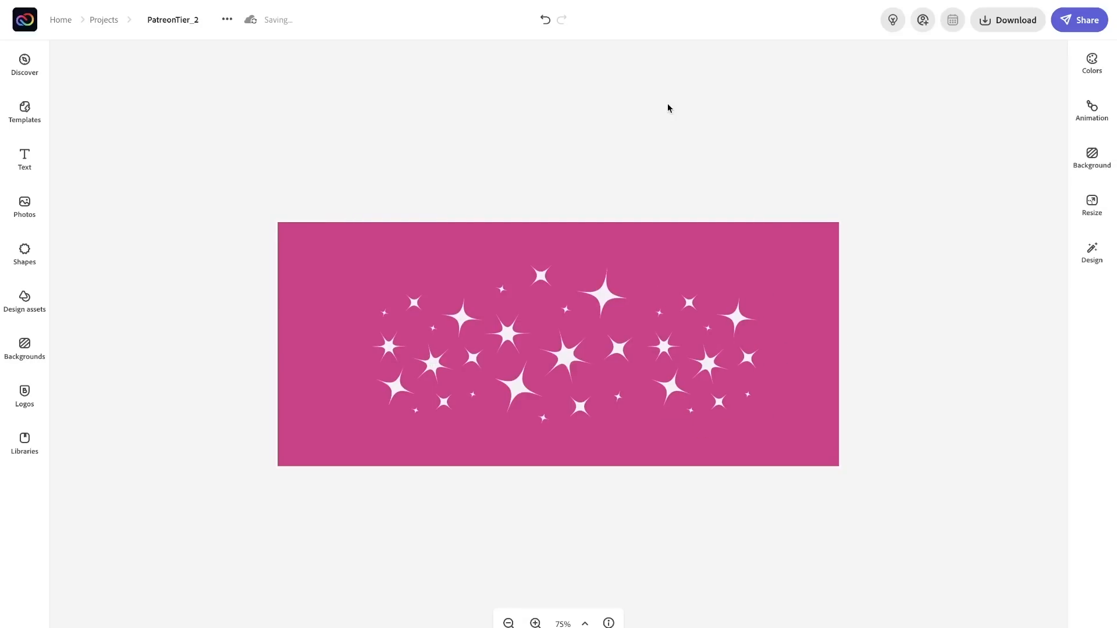
Switch the background through navy, sky blue, green and red, downloading the red version.
{"action": "left_click", "coordinate": [1091, 156]}
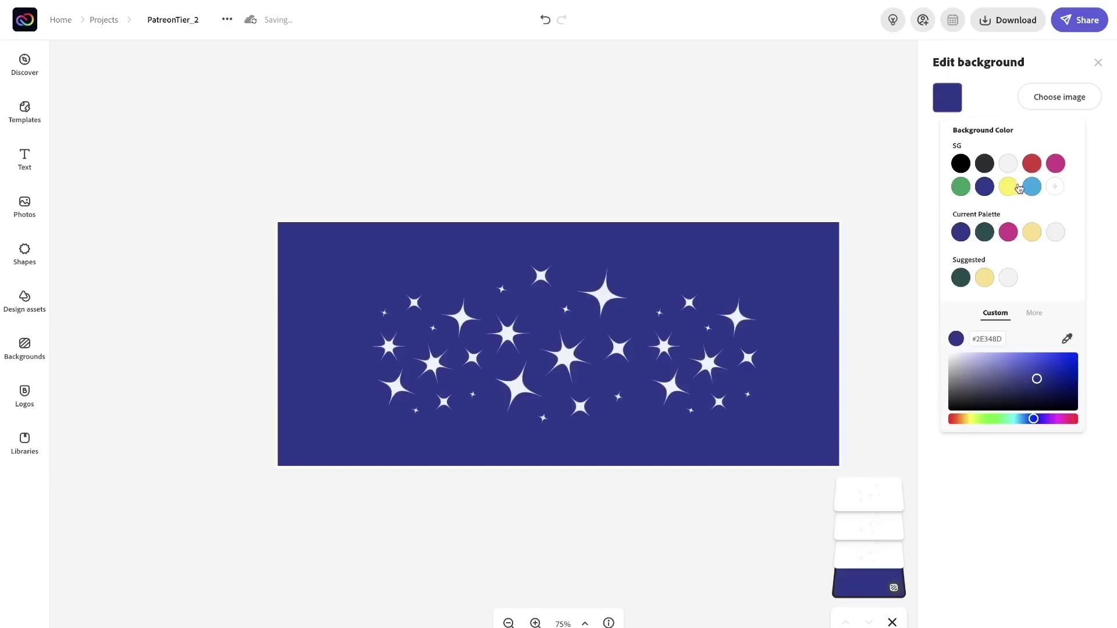
{"action": "left_click", "coordinate": [1031, 186]}
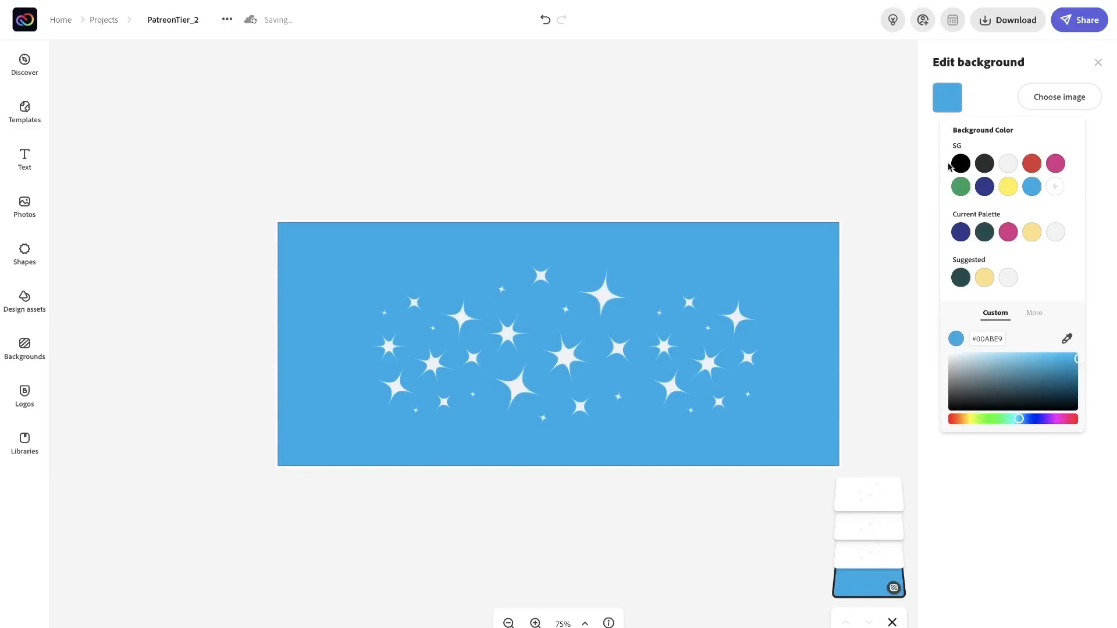
{"action": "left_click", "coordinate": [961, 186]}
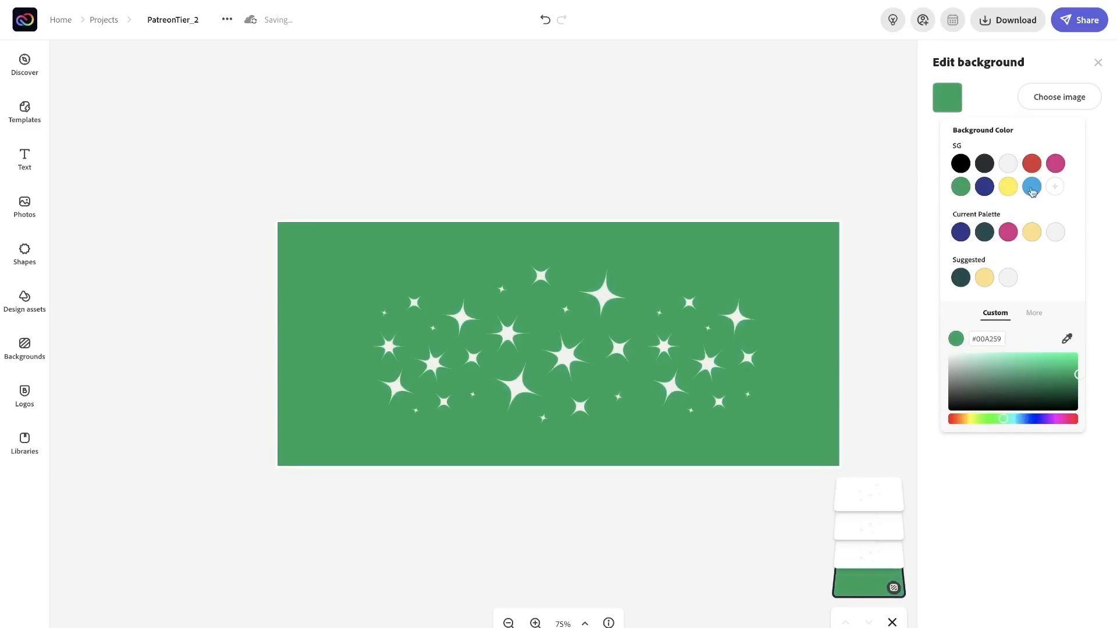
{"action": "left_click", "coordinate": [1031, 163]}
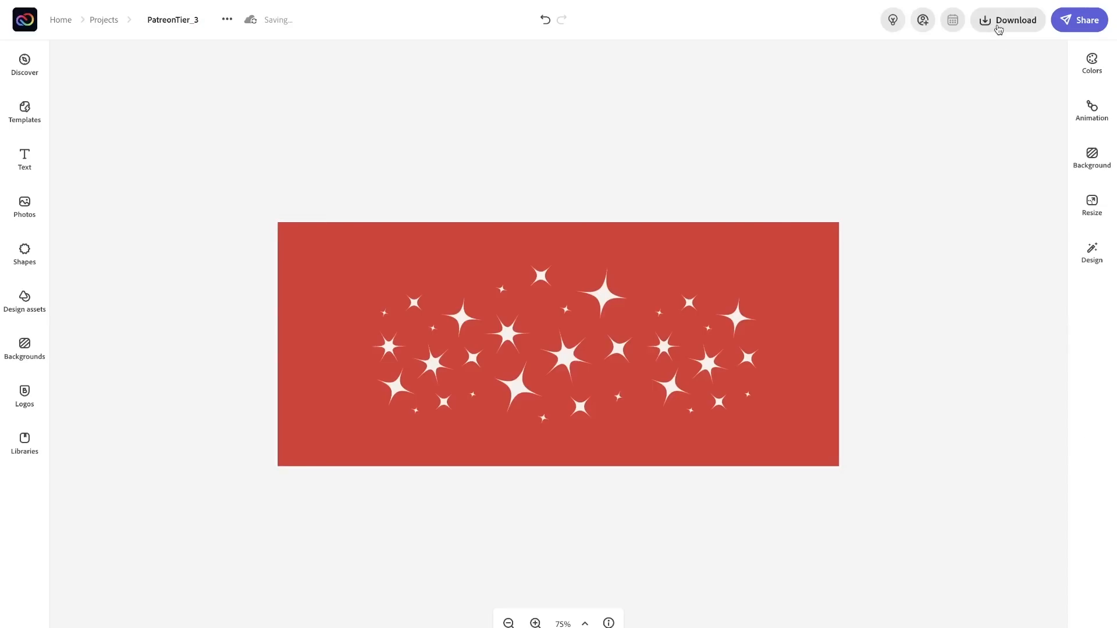
{"action": "left_click", "coordinate": [1007, 20]}
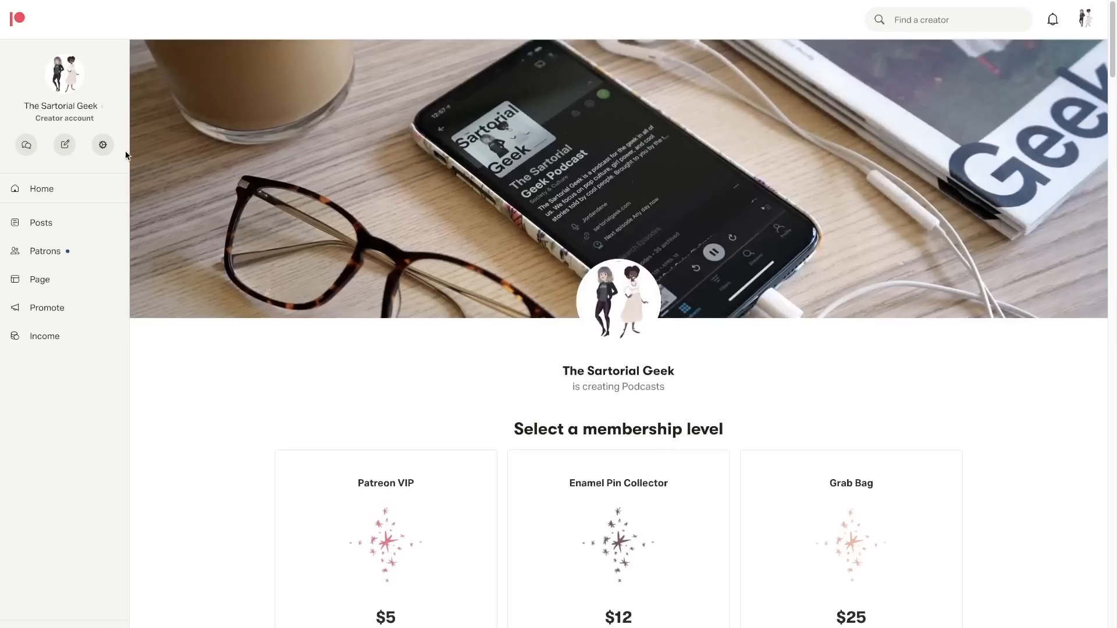
Upload Patreon_BannerImage.png as the cover photo in Patreon's page editor.
{"action": "left_click", "coordinate": [103, 145]}
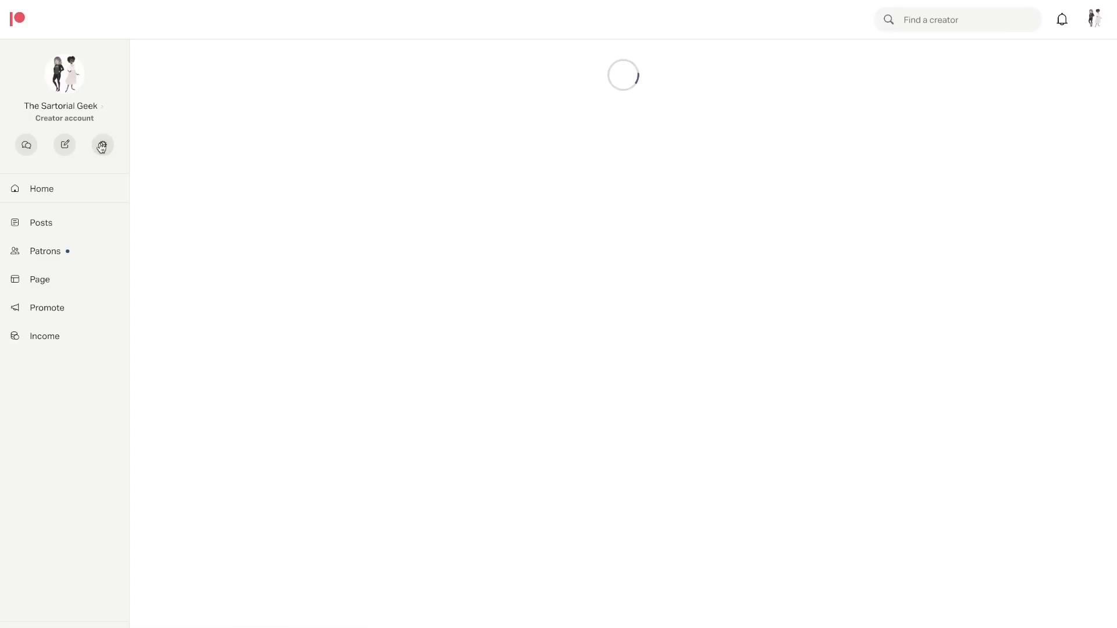
{"action": "left_click", "coordinate": [102, 144]}
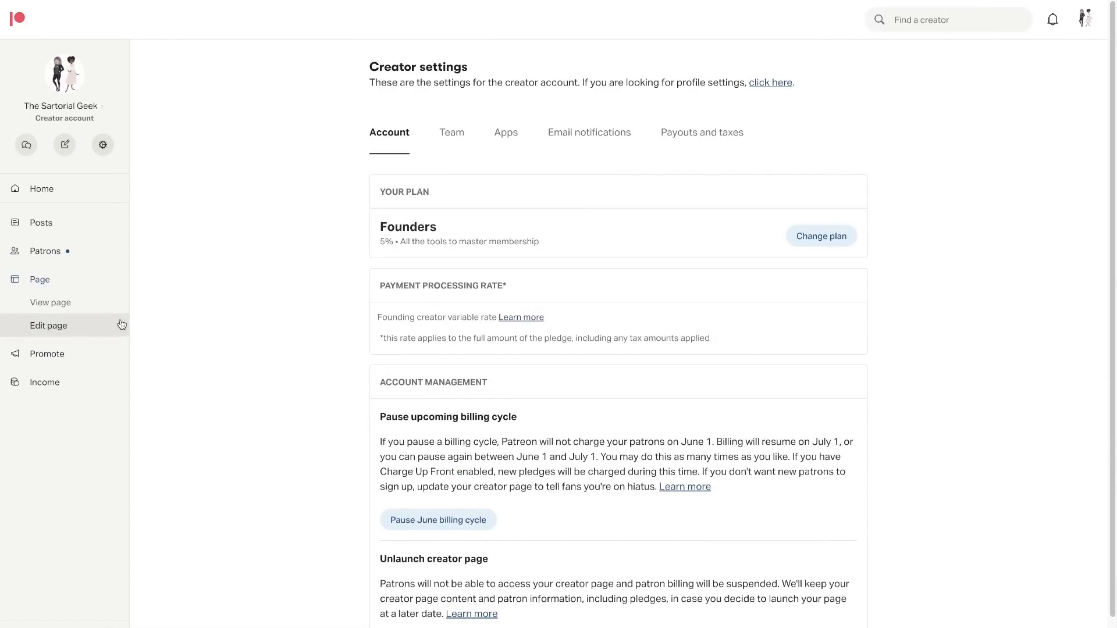
{"action": "left_click", "coordinate": [48, 325]}
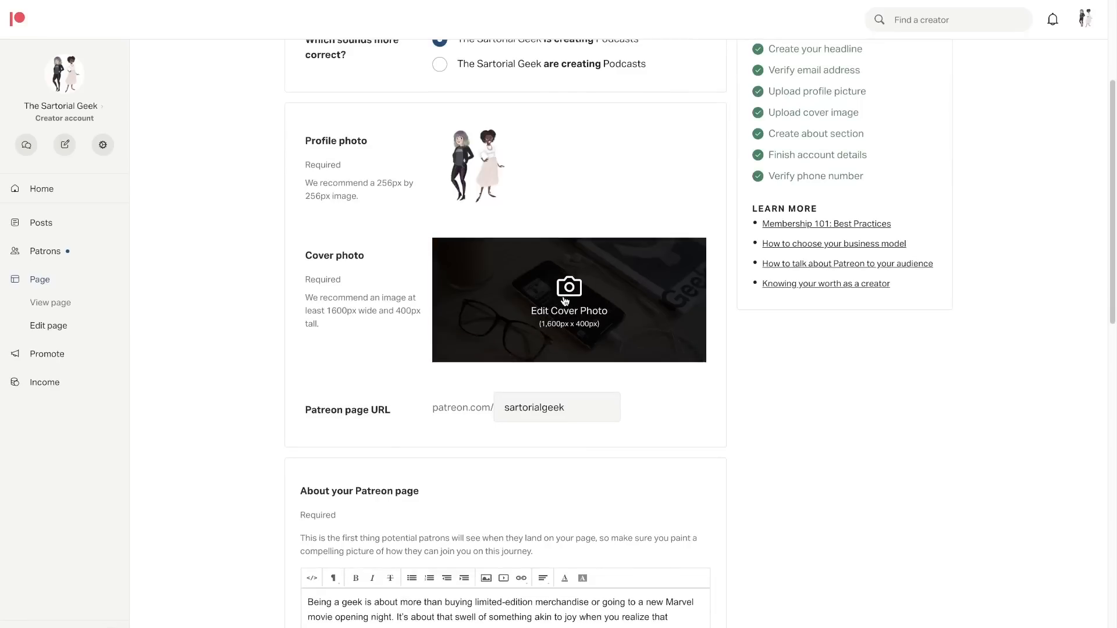
{"action": "left_click", "coordinate": [569, 288]}
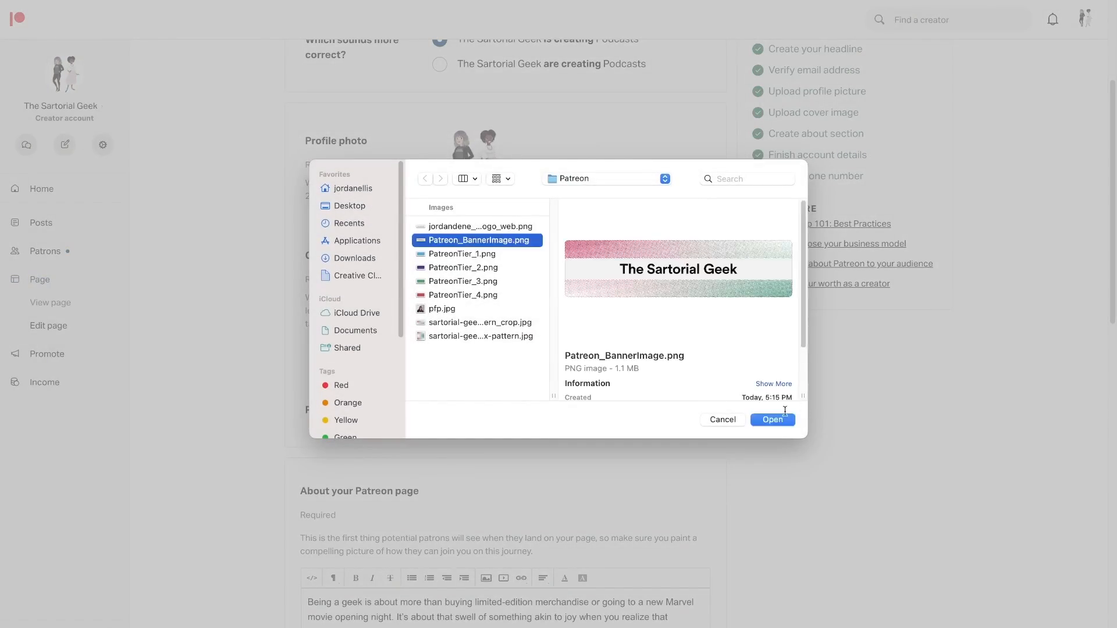
{"action": "left_click", "coordinate": [773, 419]}
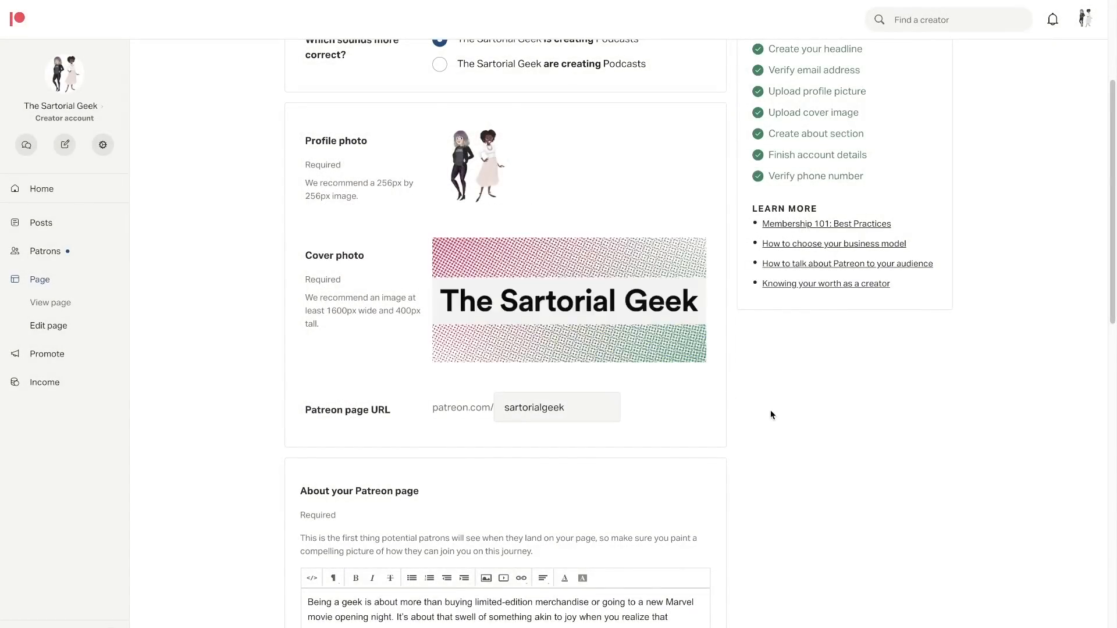
Set PatreonTier_1.png on Patreon VIP and replace the Enamel Pin Collector and Business BFF tier images.
{"action": "left_click", "coordinate": [360, 61]}
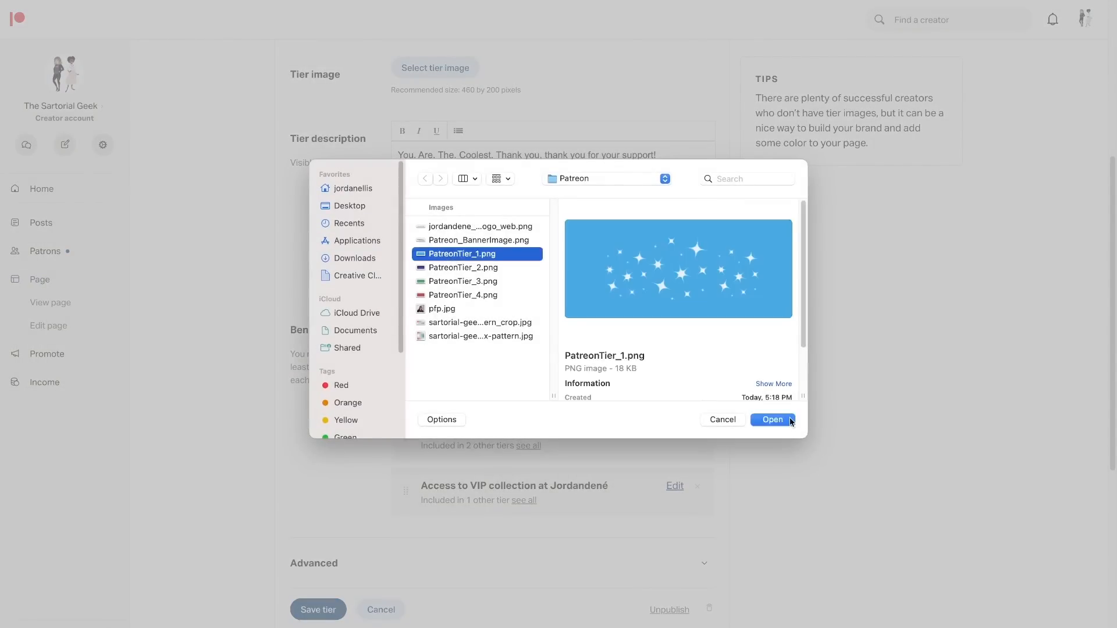
{"action": "left_click", "coordinate": [772, 420]}
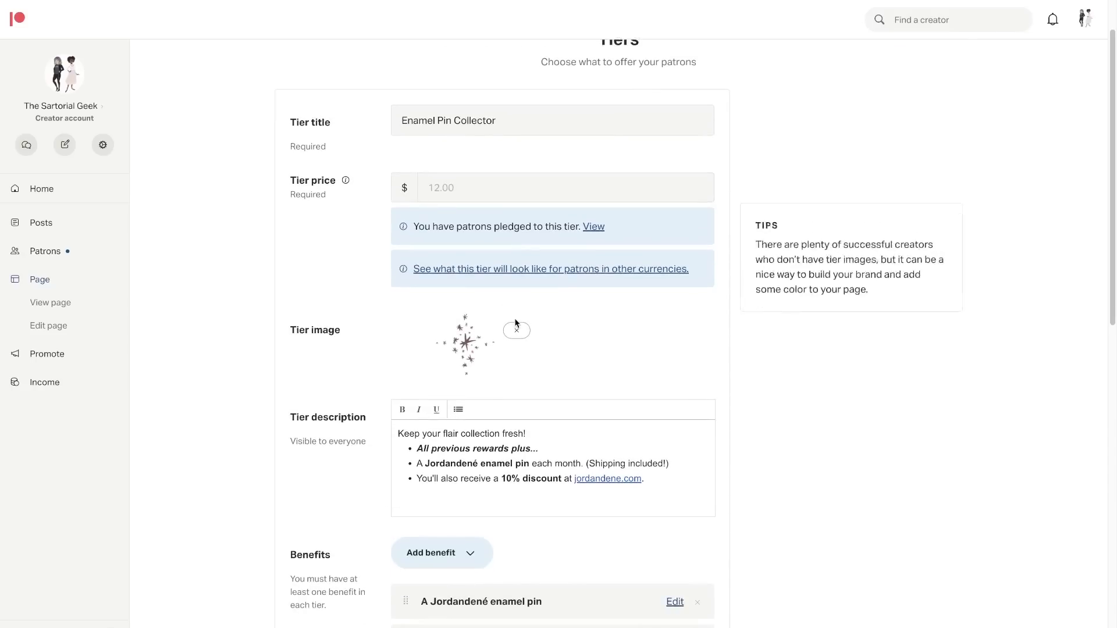
{"action": "left_click", "coordinate": [517, 330]}
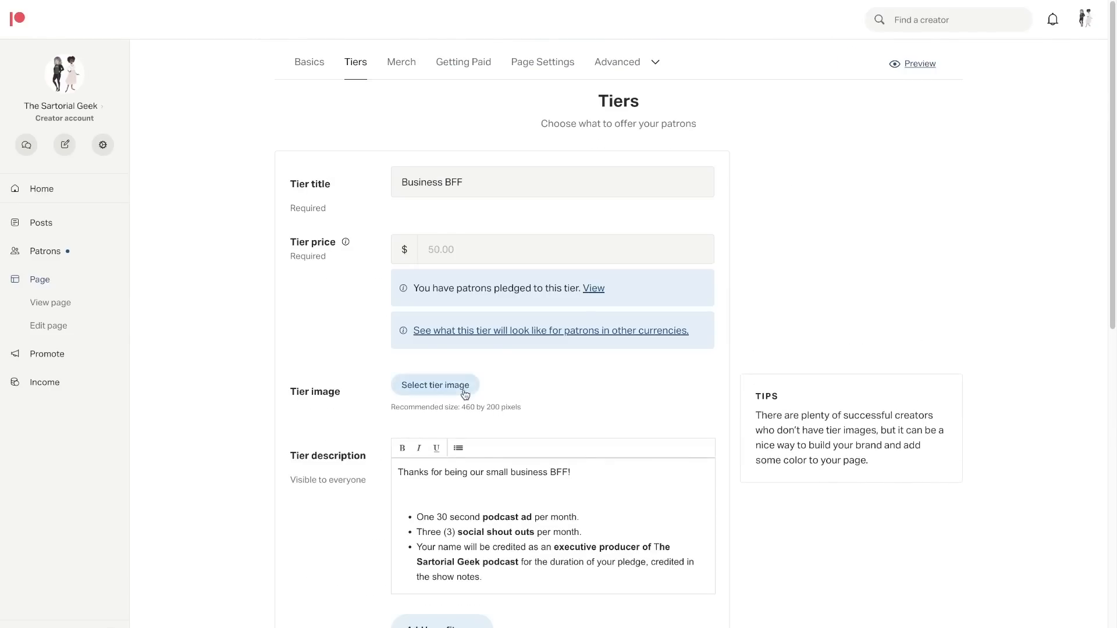
{"action": "left_click", "coordinate": [436, 385]}
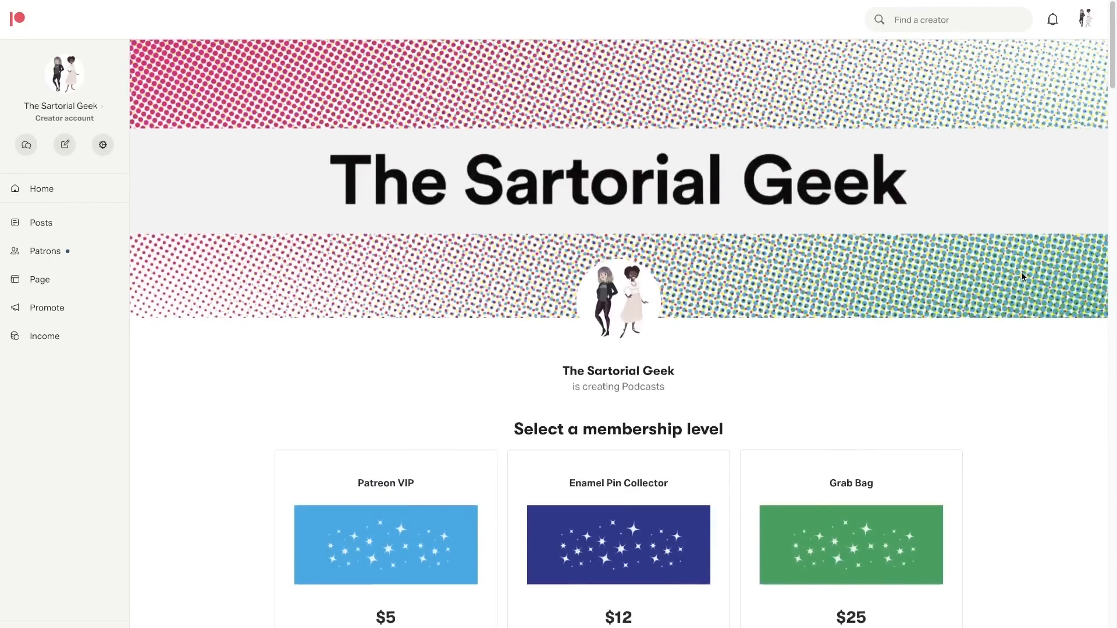
{"action": "scroll", "scroll_direction": "down", "scroll_amount": 3}
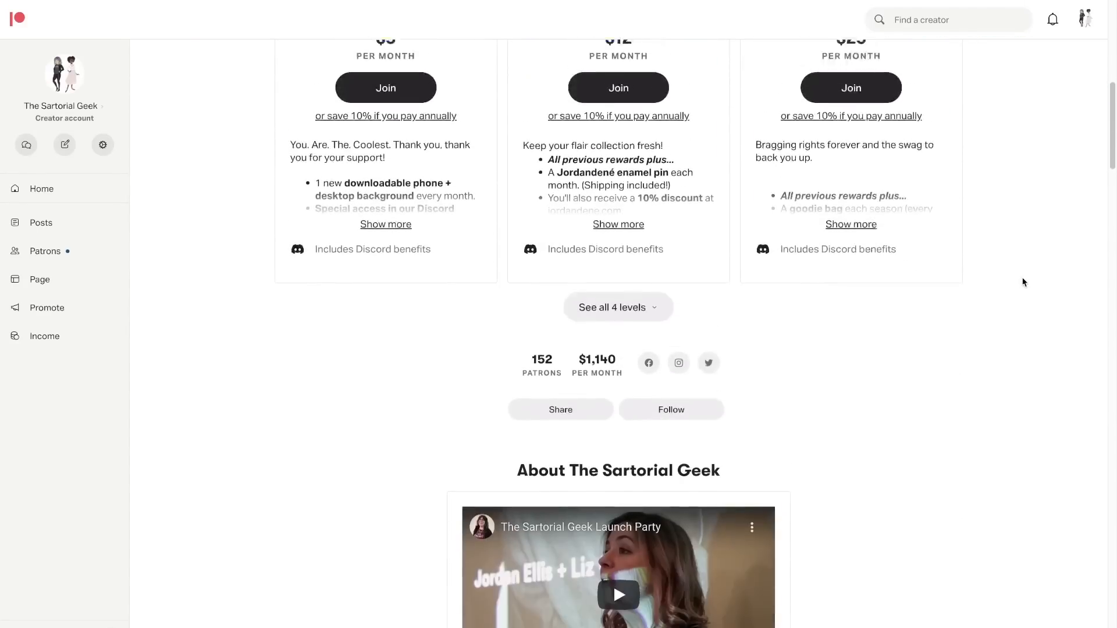